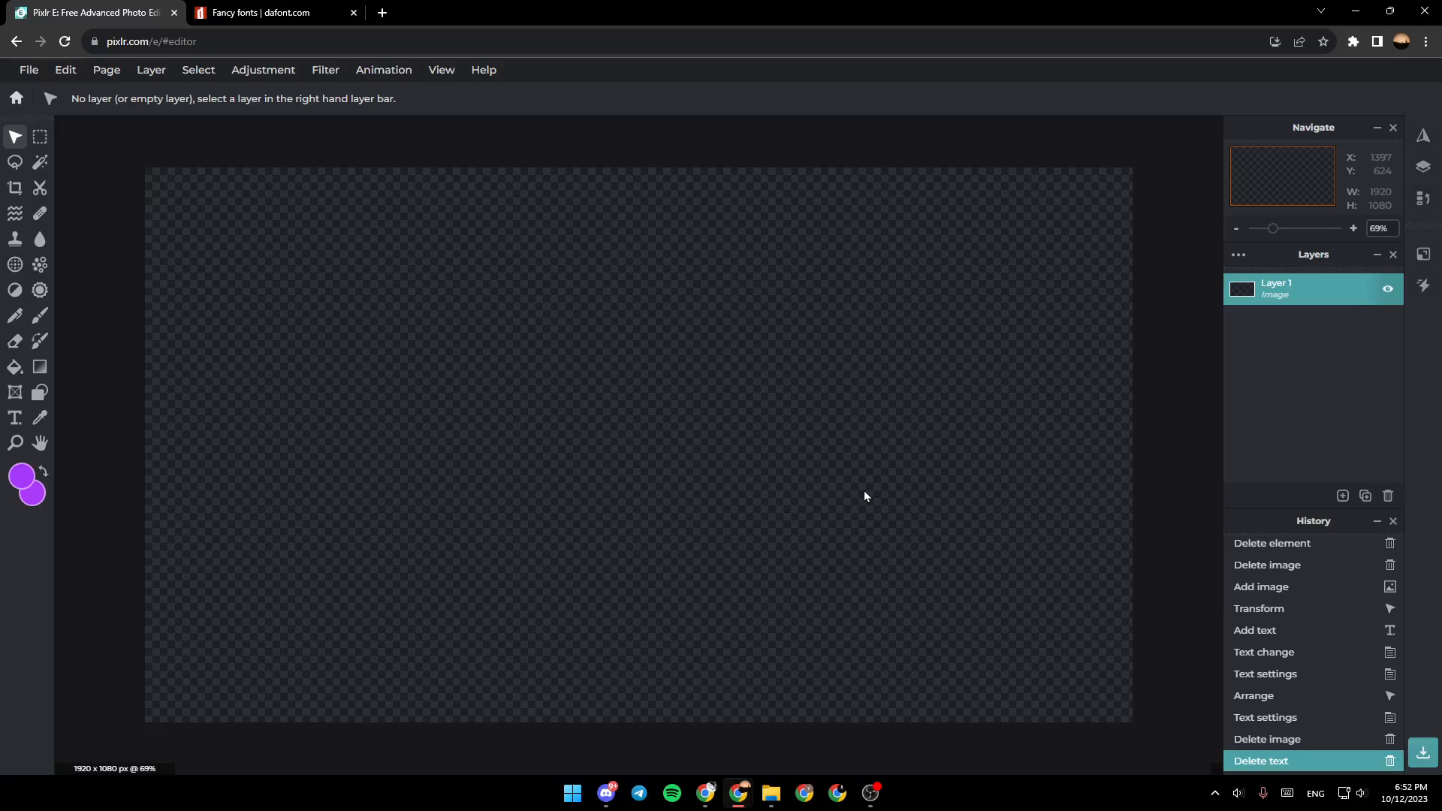
pyautogui.moveTo(451, 671)
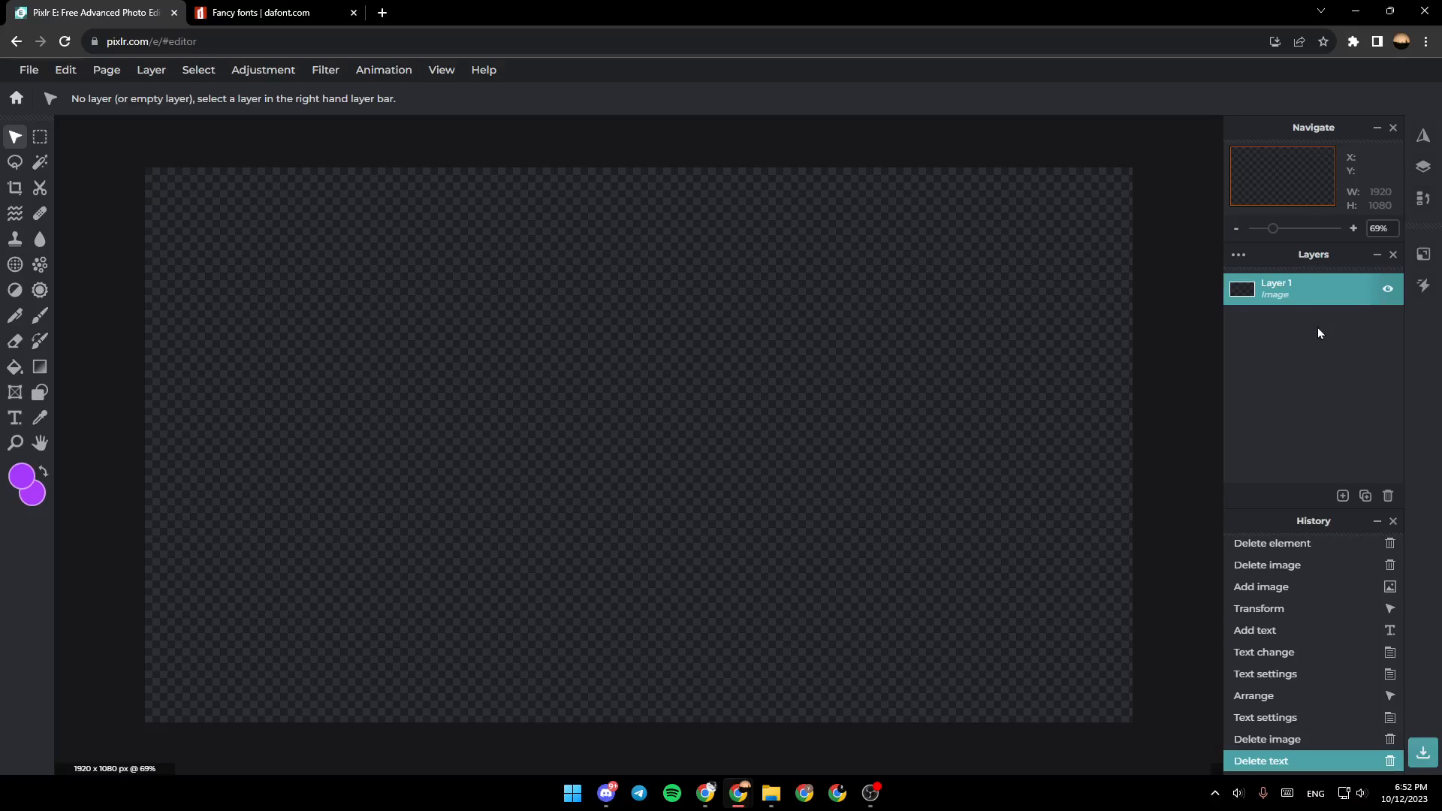
# - Add the green Lamborghini JPG from Downloads as a new image layer
pyautogui.click(1342, 496)
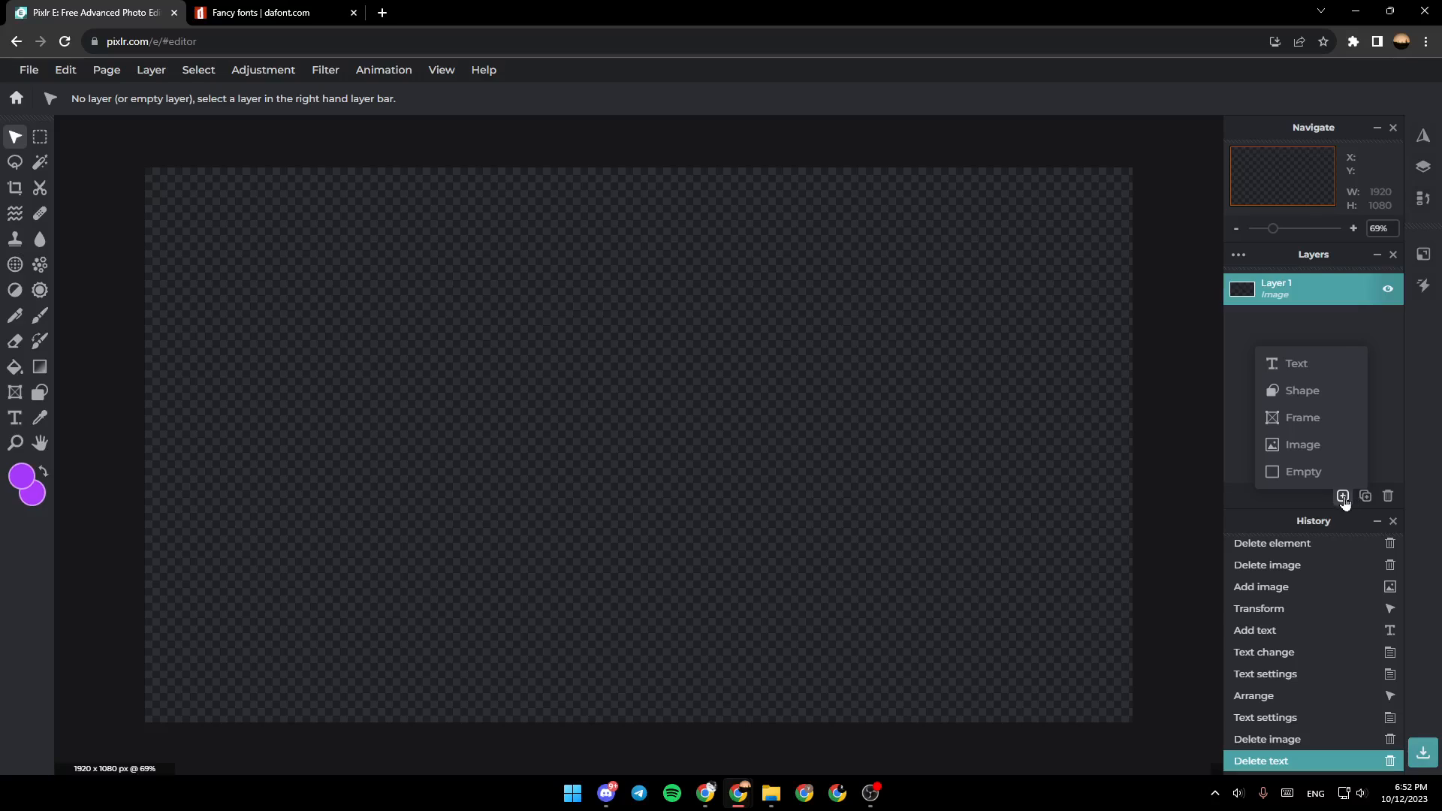
pyautogui.moveTo(1303, 445)
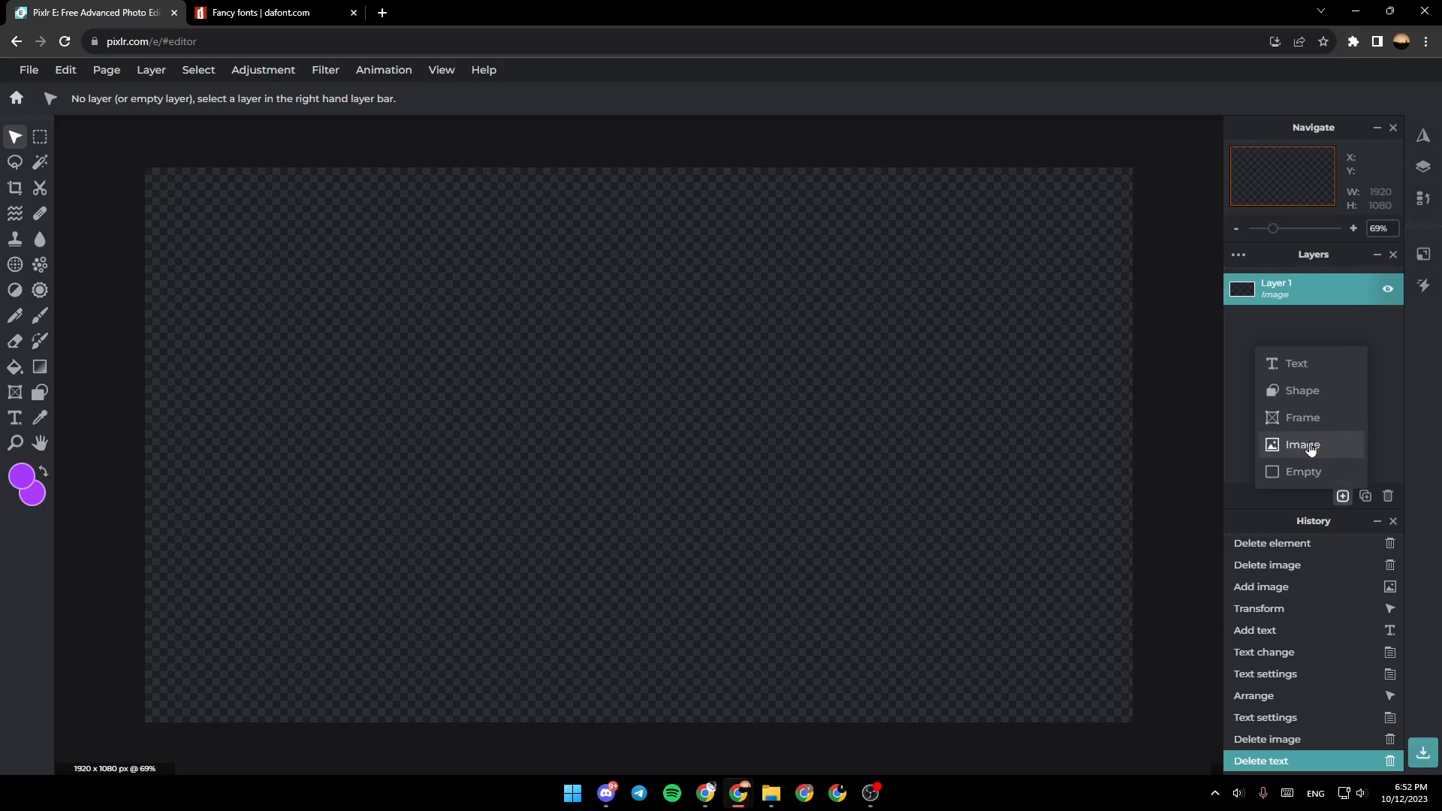
pyautogui.click(1302, 445)
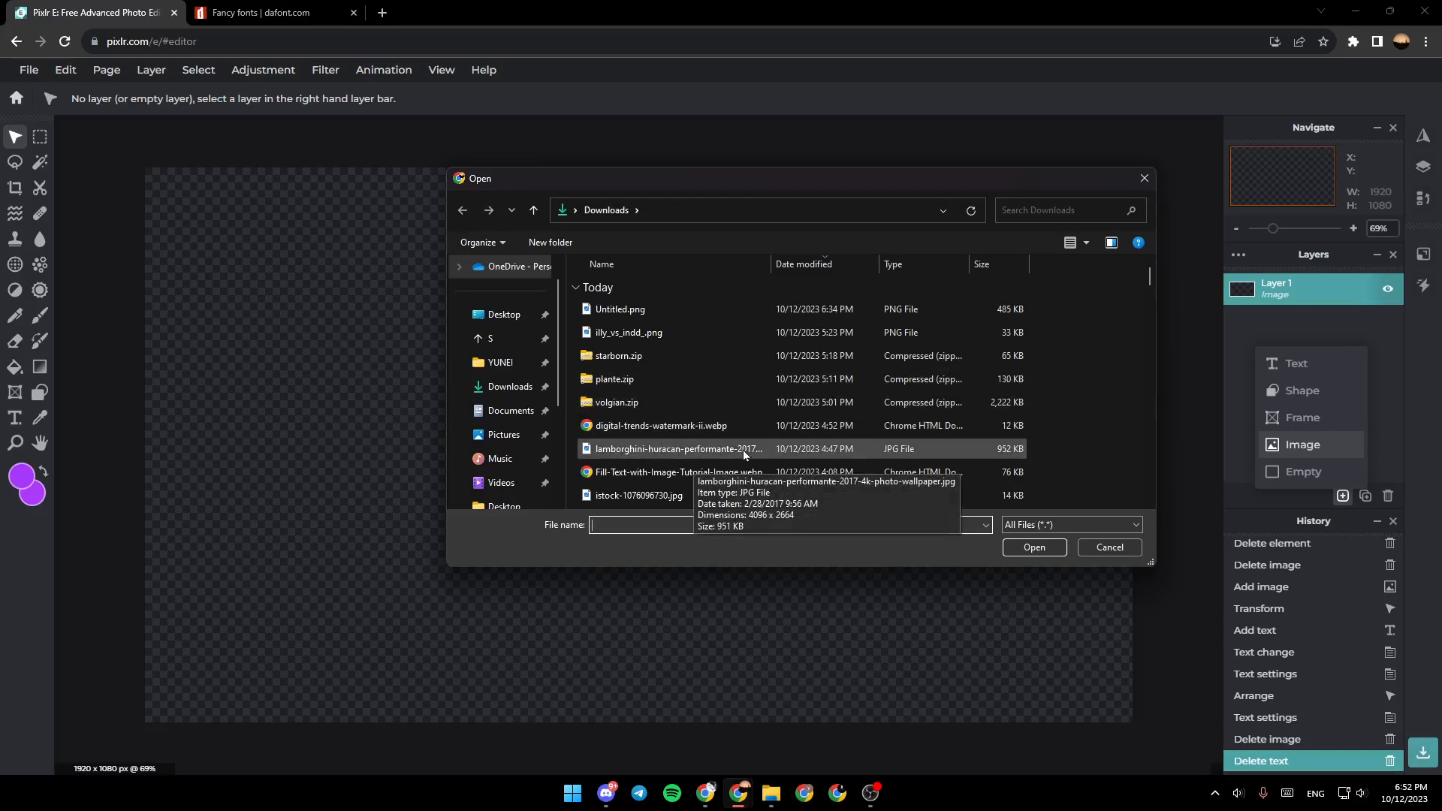
pyautogui.doubleClick(679, 449)
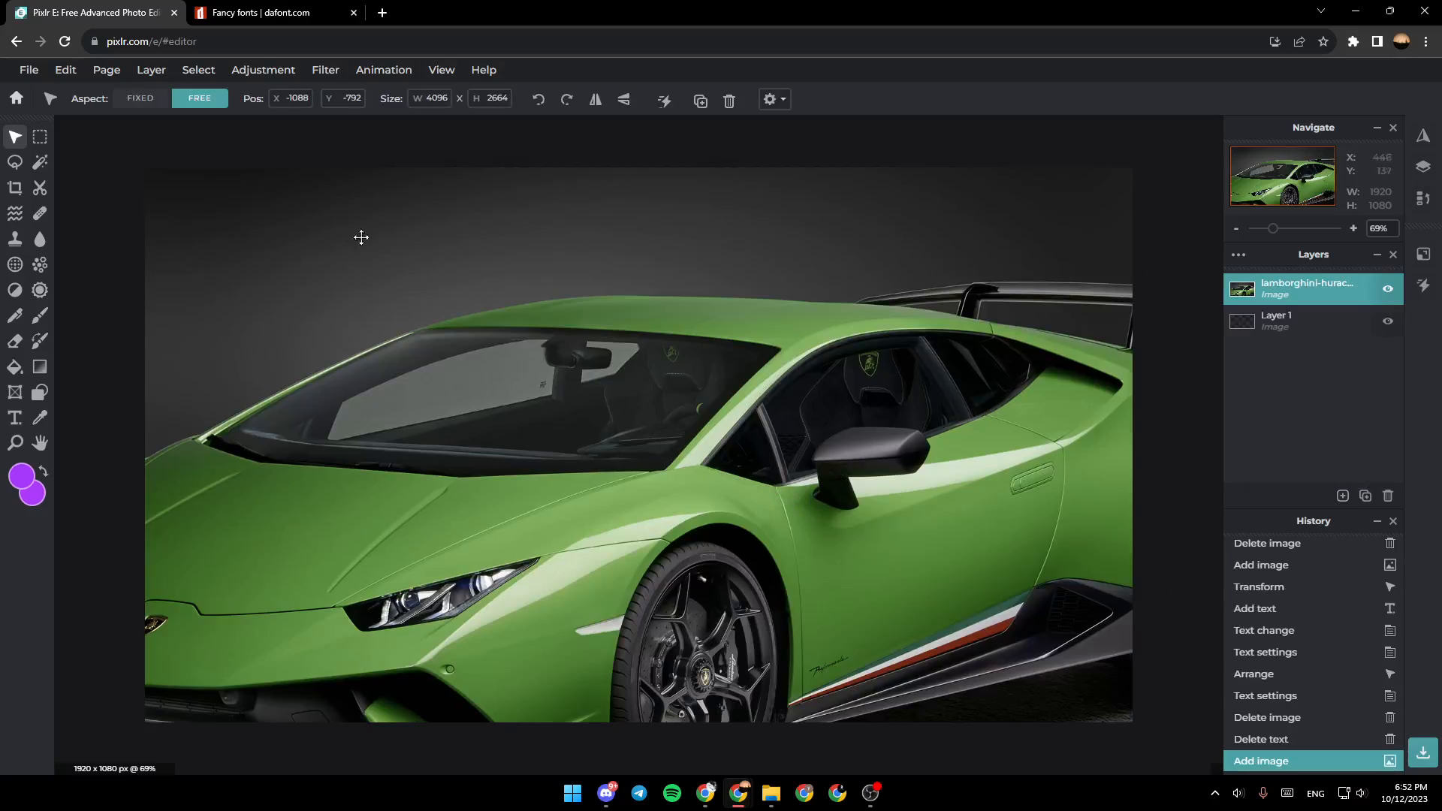
pyautogui.moveTo(653, 505)
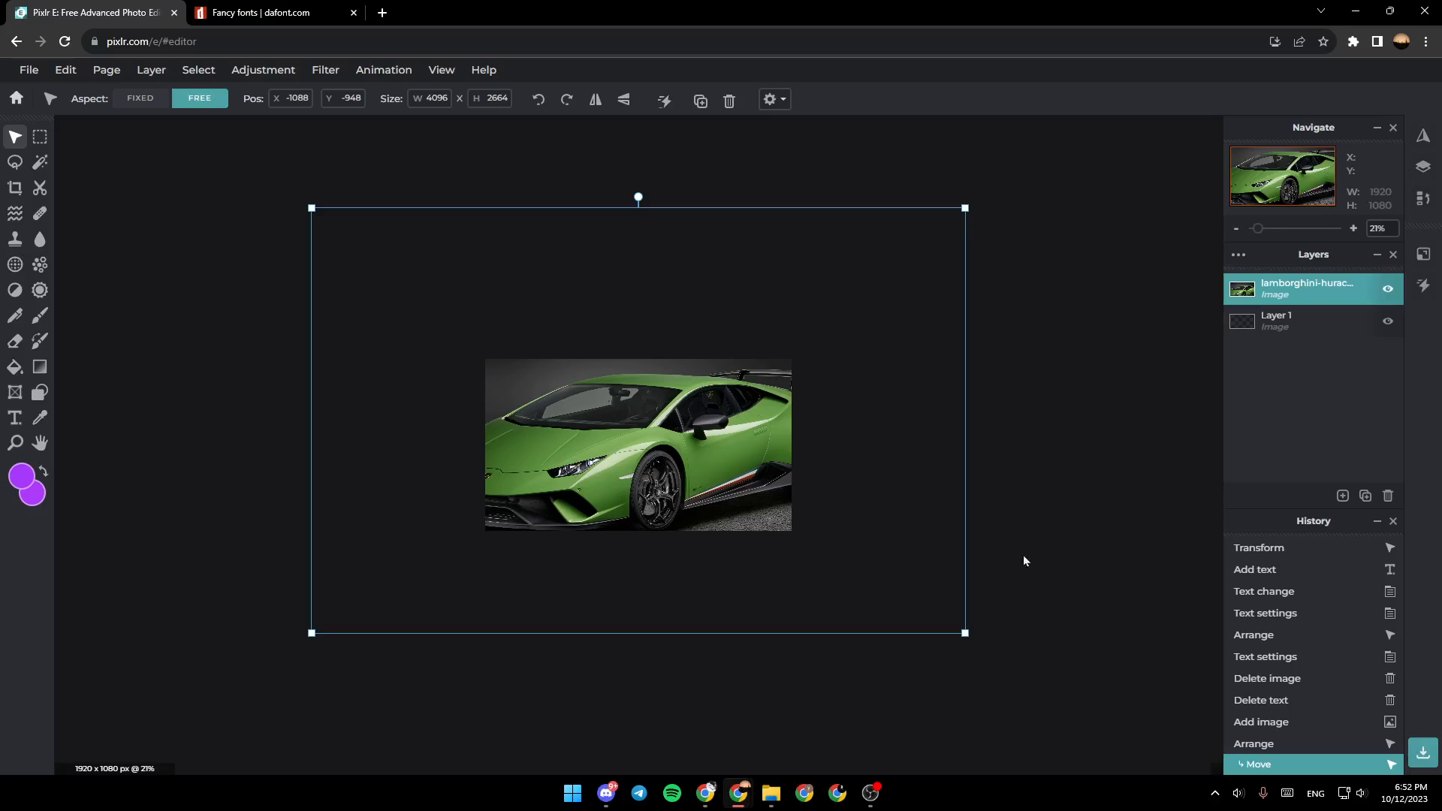
pyautogui.moveTo(962, 633)
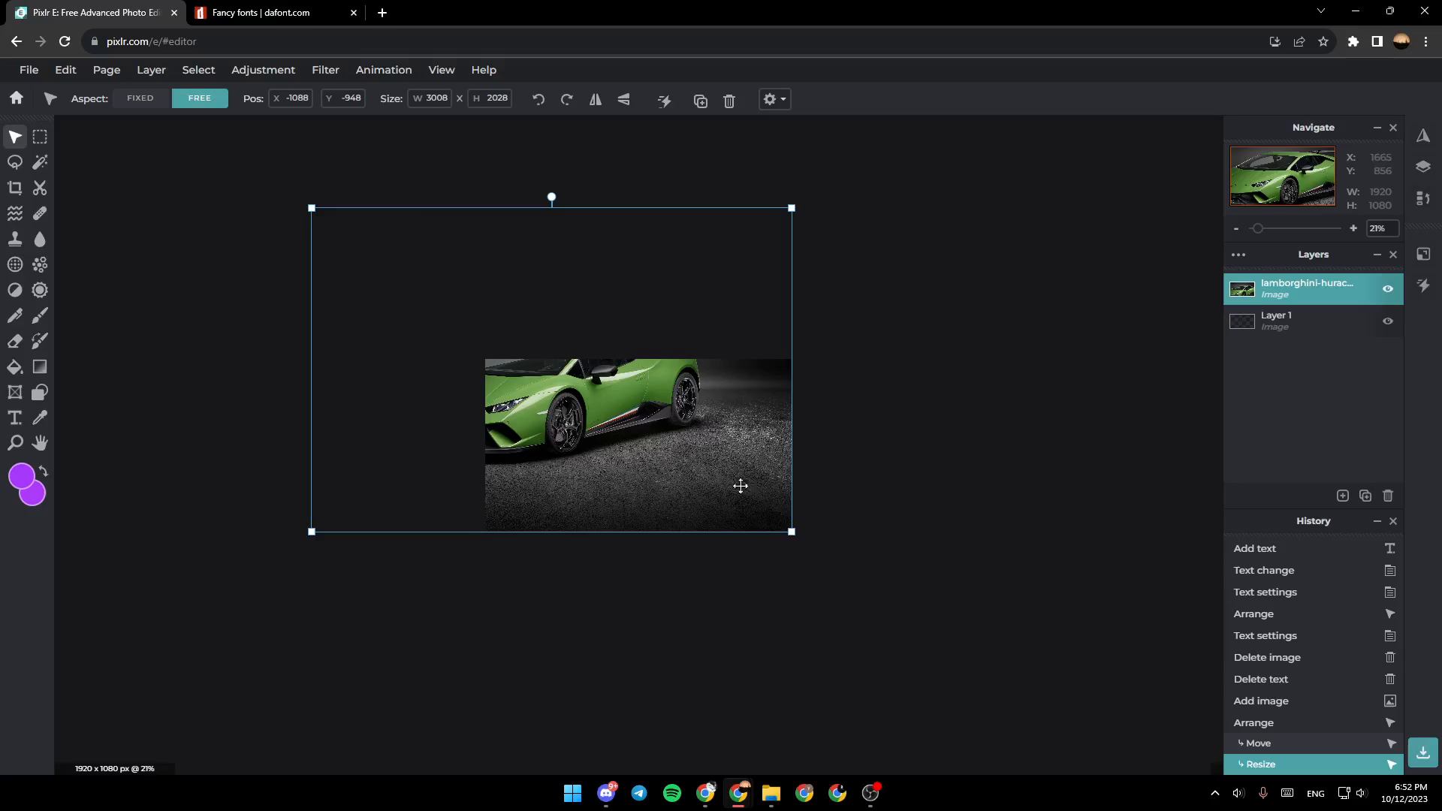
# - Resize and reposition the photo to fill the canvas height with Aspect fixed
pyautogui.click(140, 99)
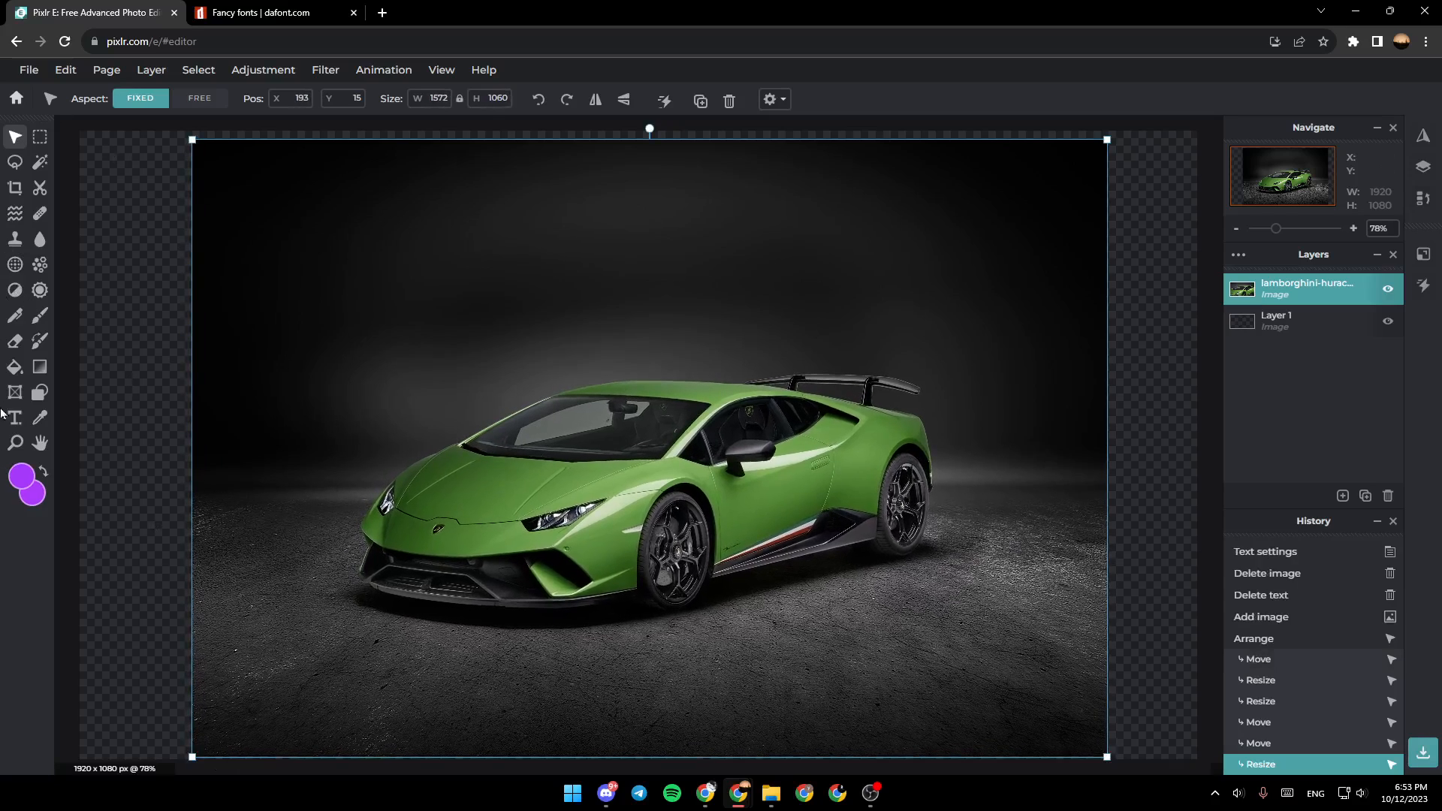
pyautogui.moveTo(15, 419)
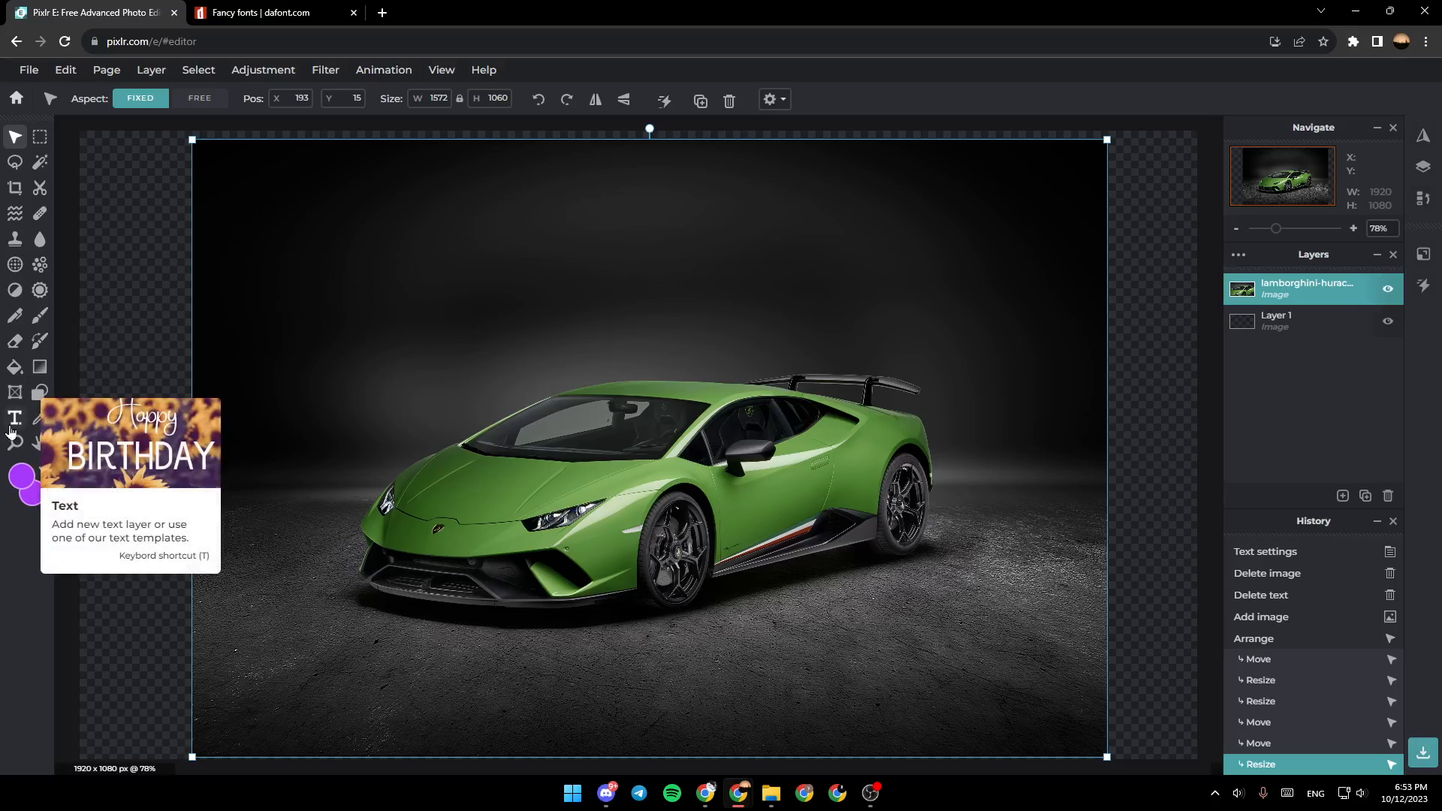
# - Add a text layer over the photo reading SHADOW
pyautogui.click(15, 419)
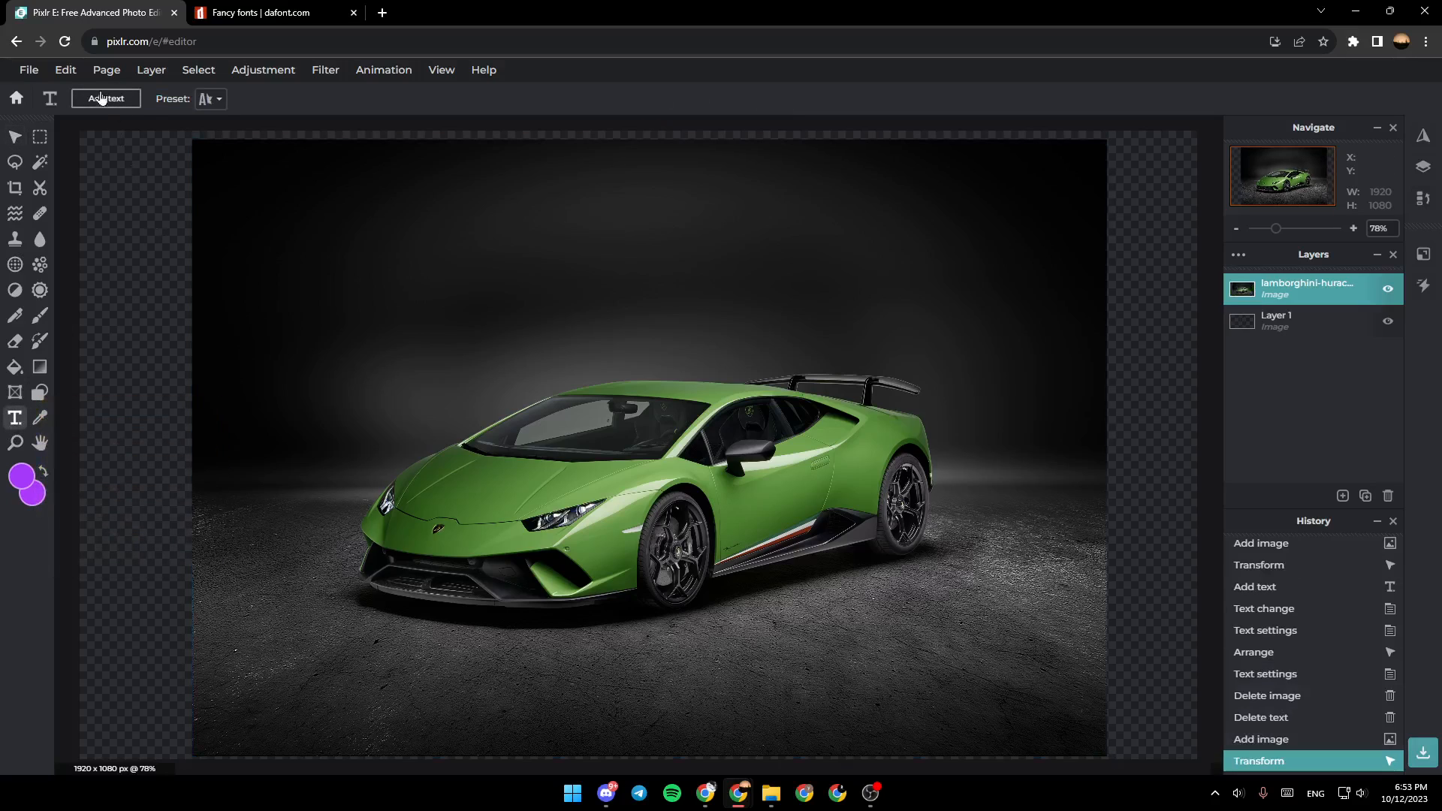
pyautogui.click(105, 99)
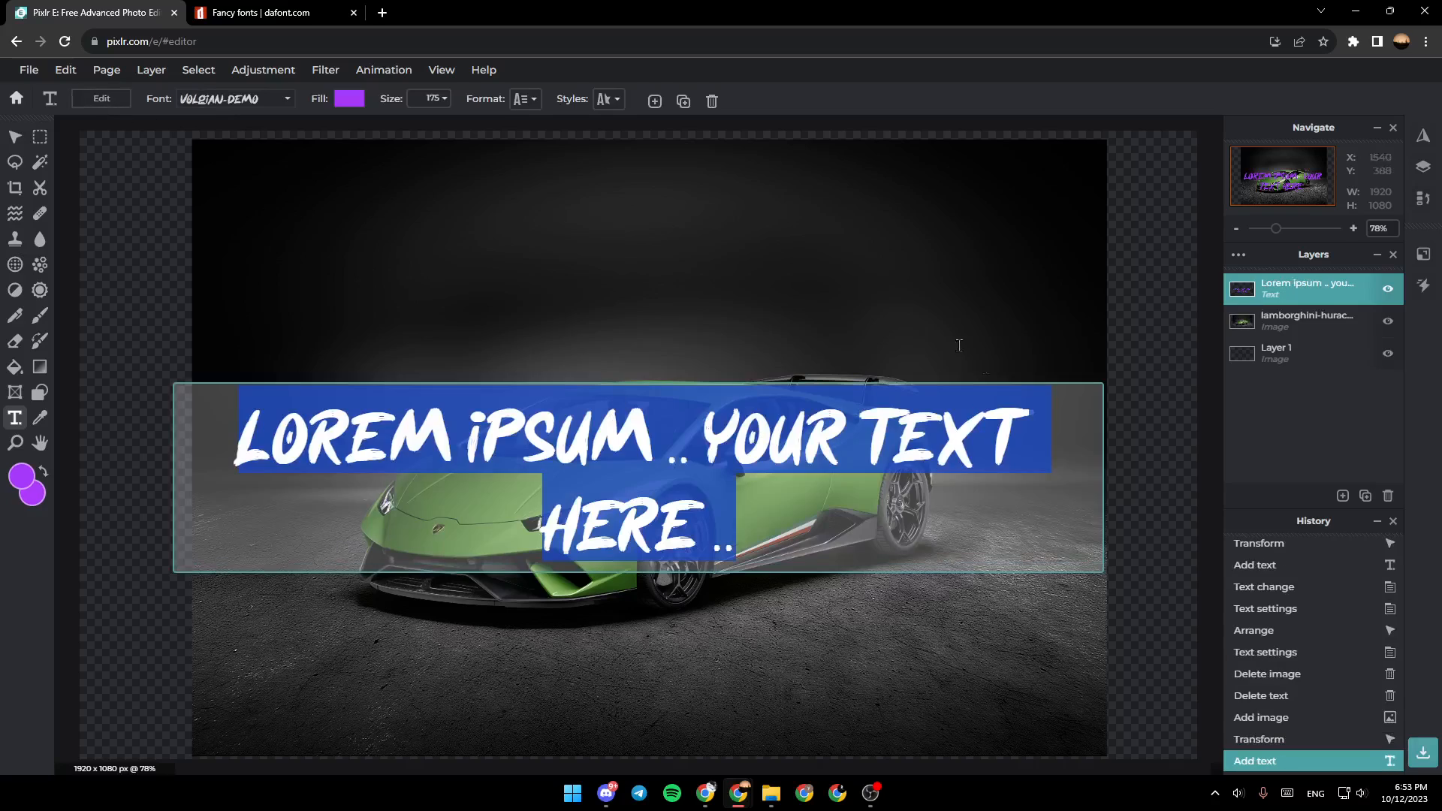
pyautogui.moveTo(793, 480)
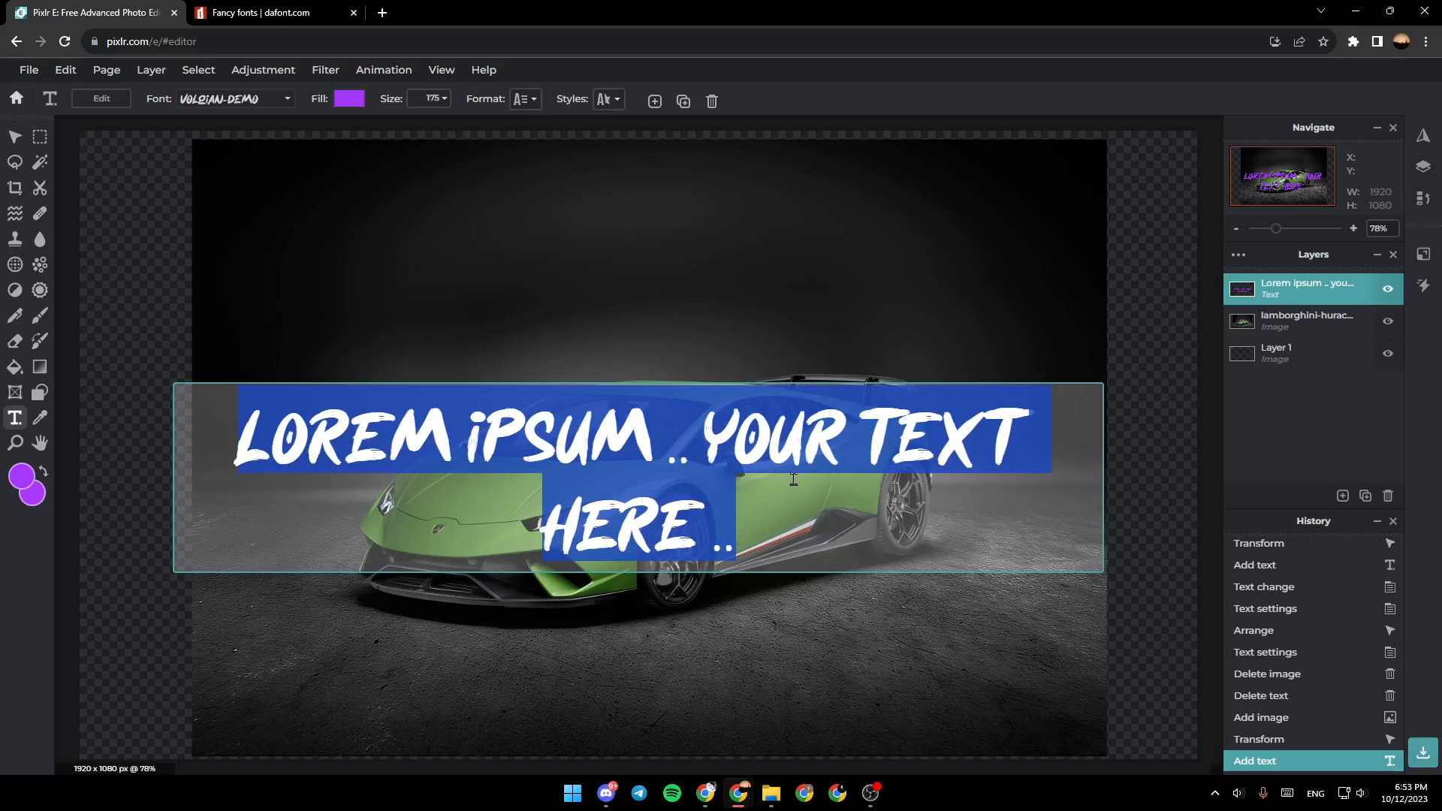
pyautogui.write('SHADO')
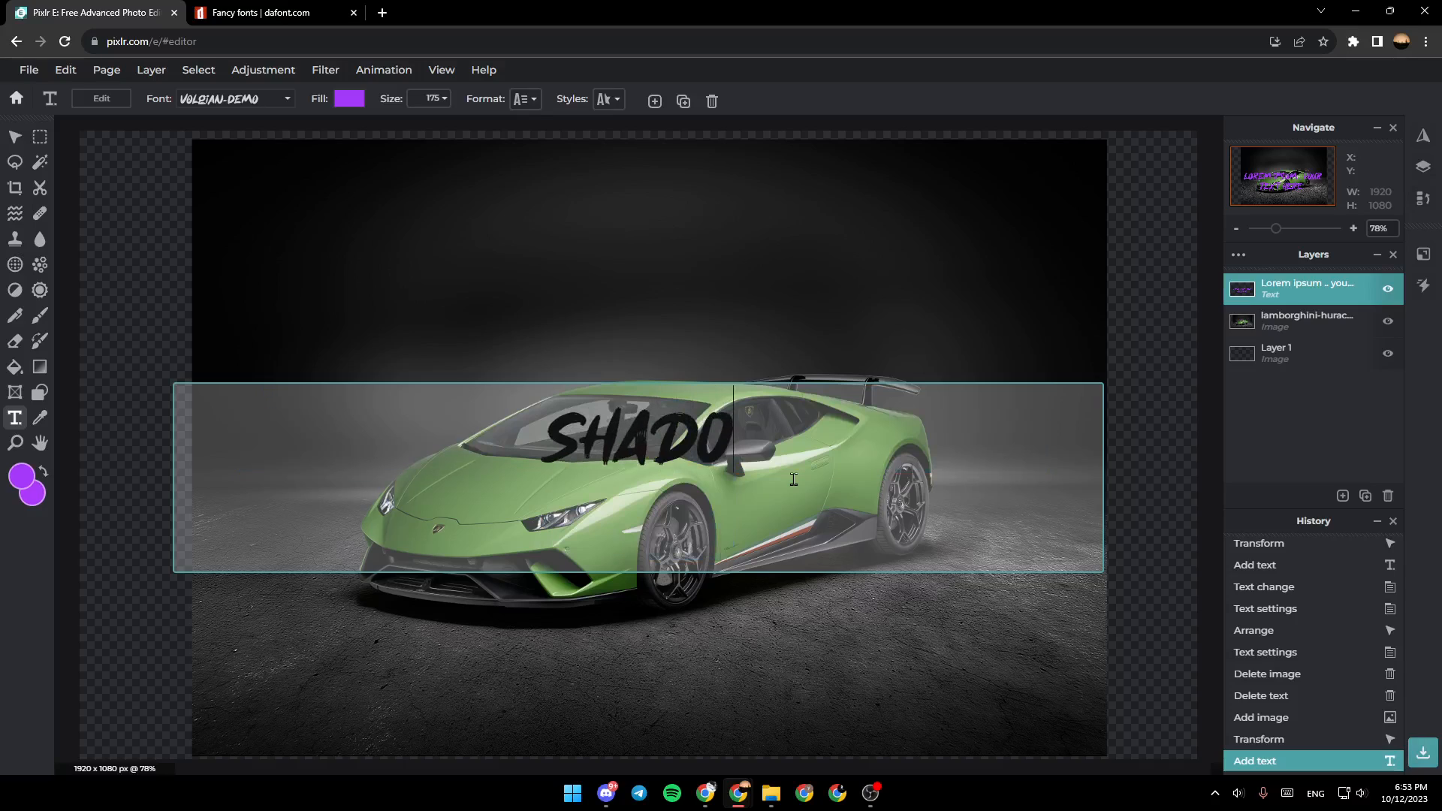
pyautogui.write('W')
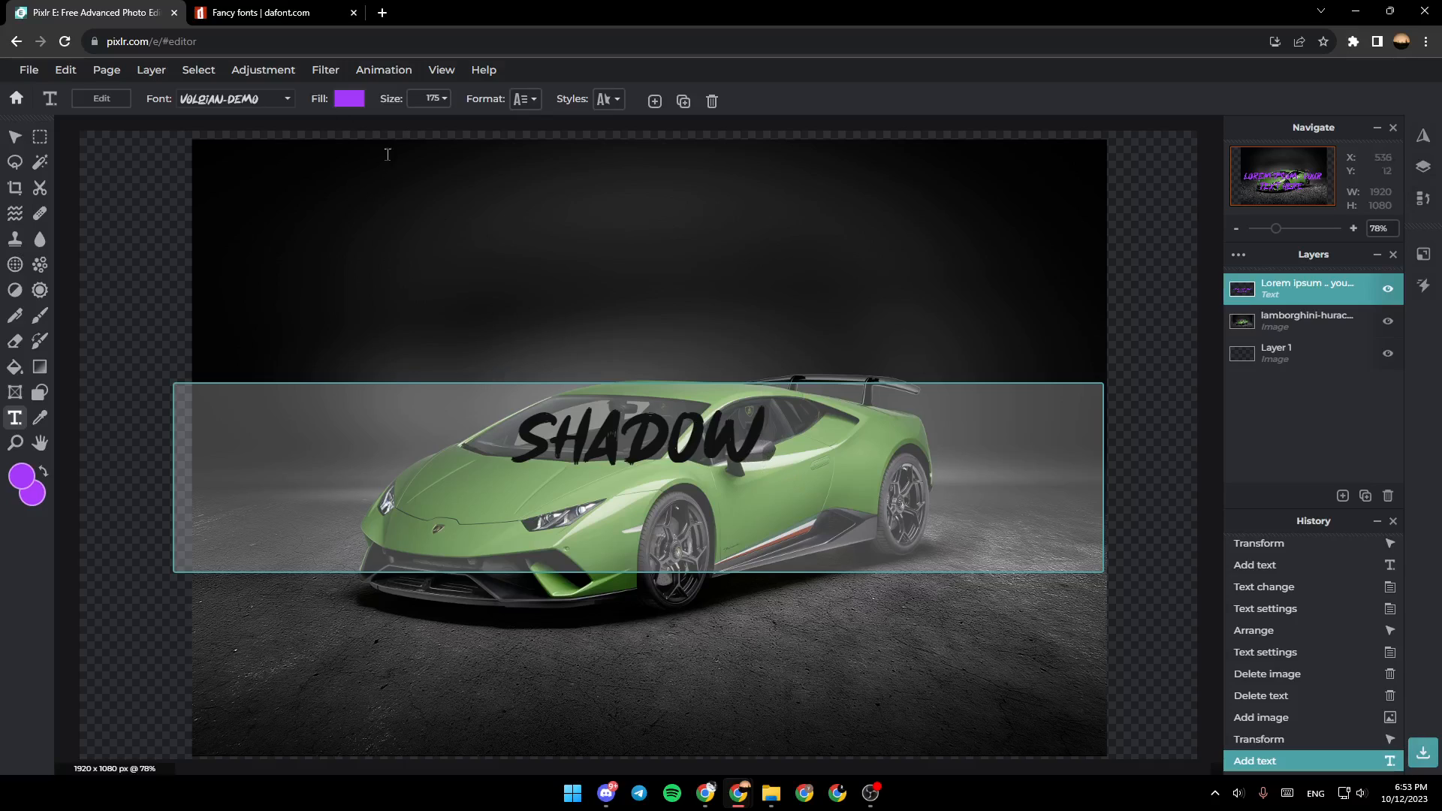
# - Make the SHADOW text white in the PLANTE font and place it above the car
pyautogui.click(349, 99)
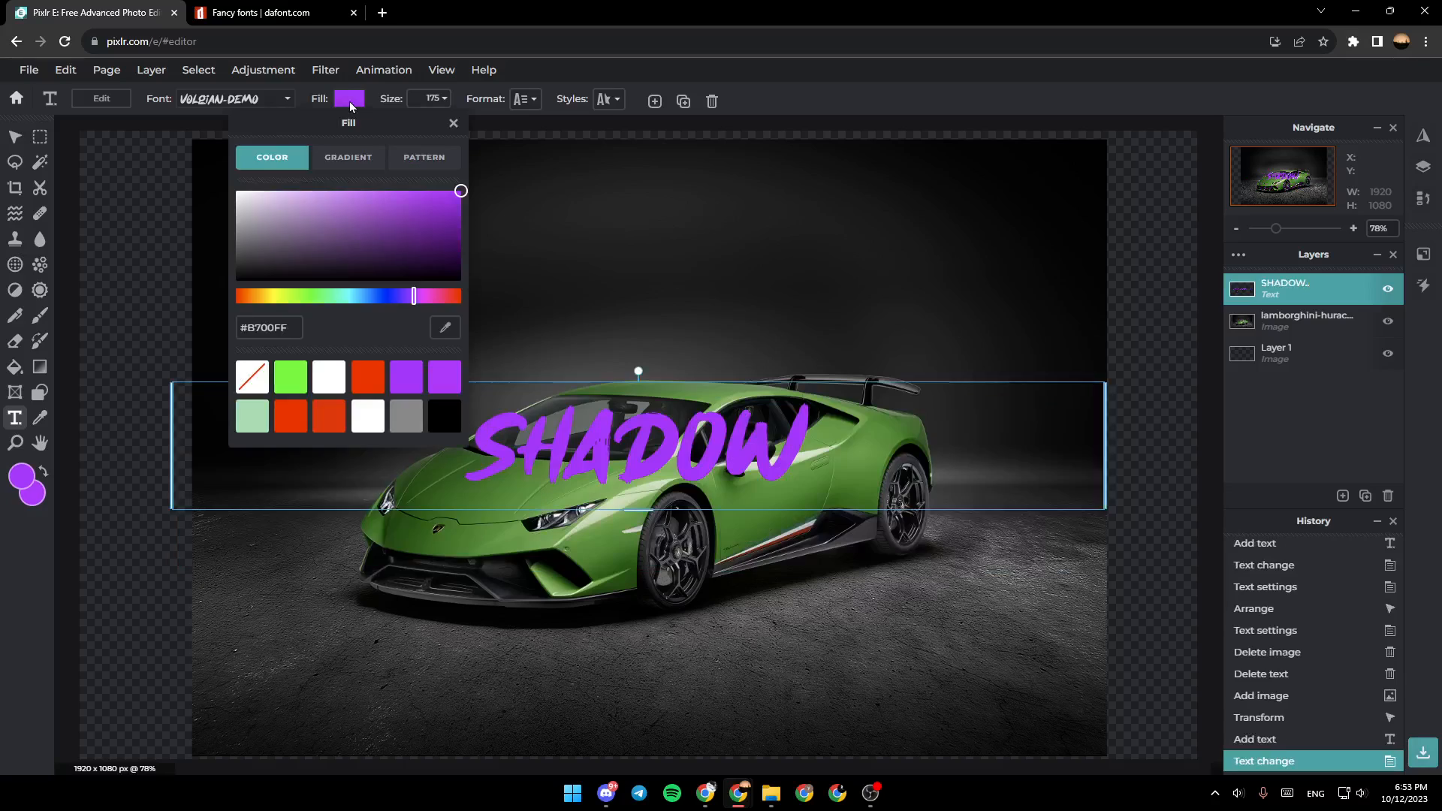
pyautogui.click(329, 377)
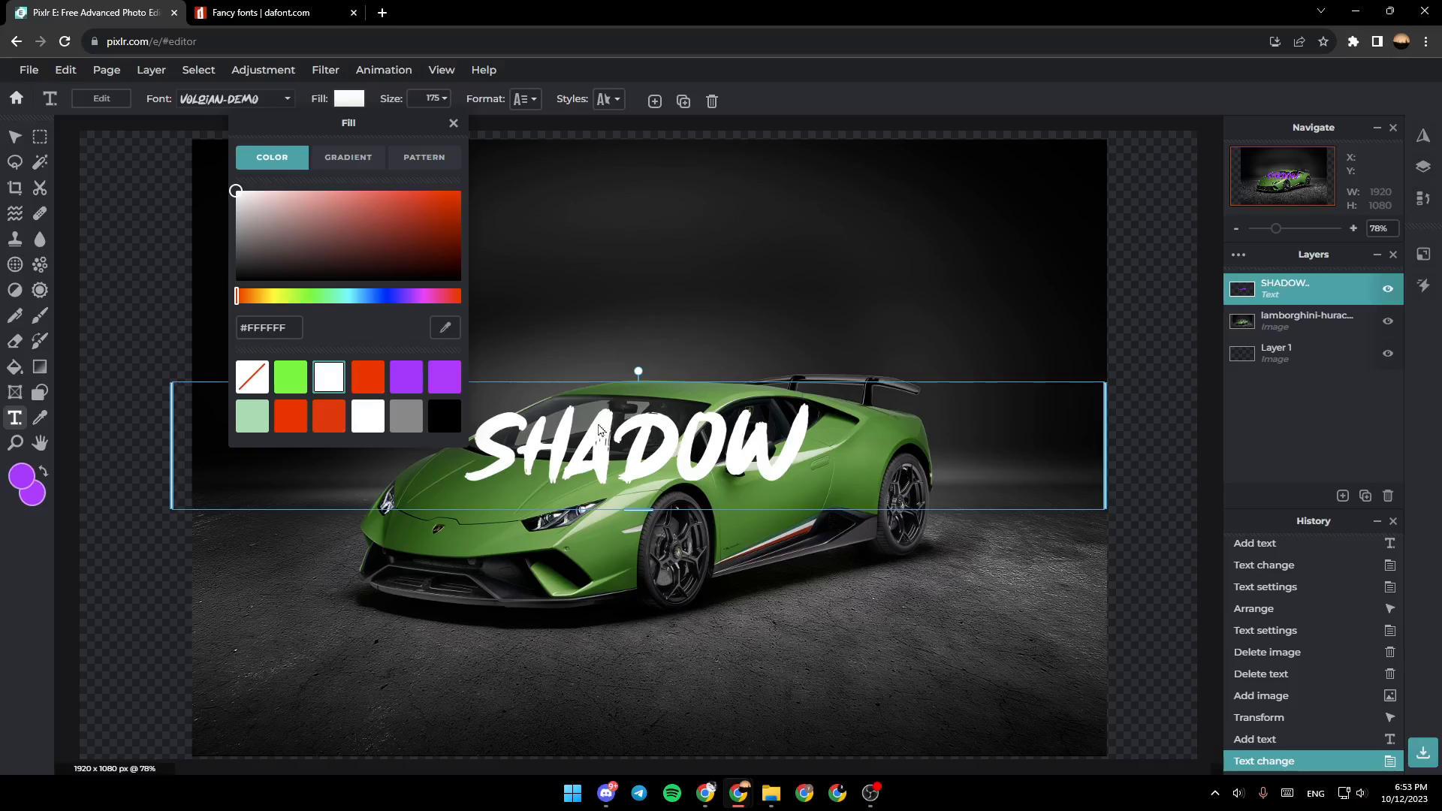
pyautogui.click(286, 99)
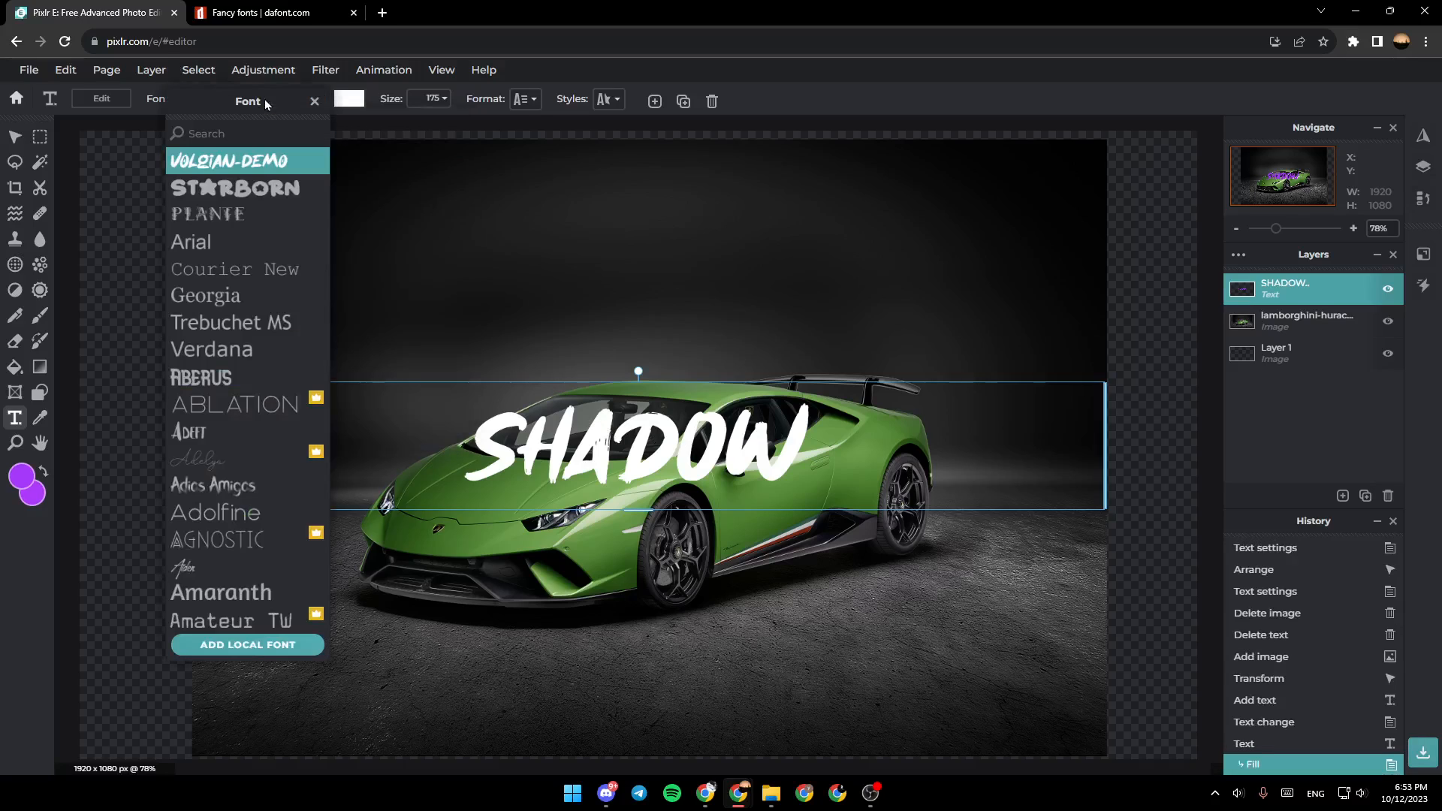
pyautogui.click(207, 215)
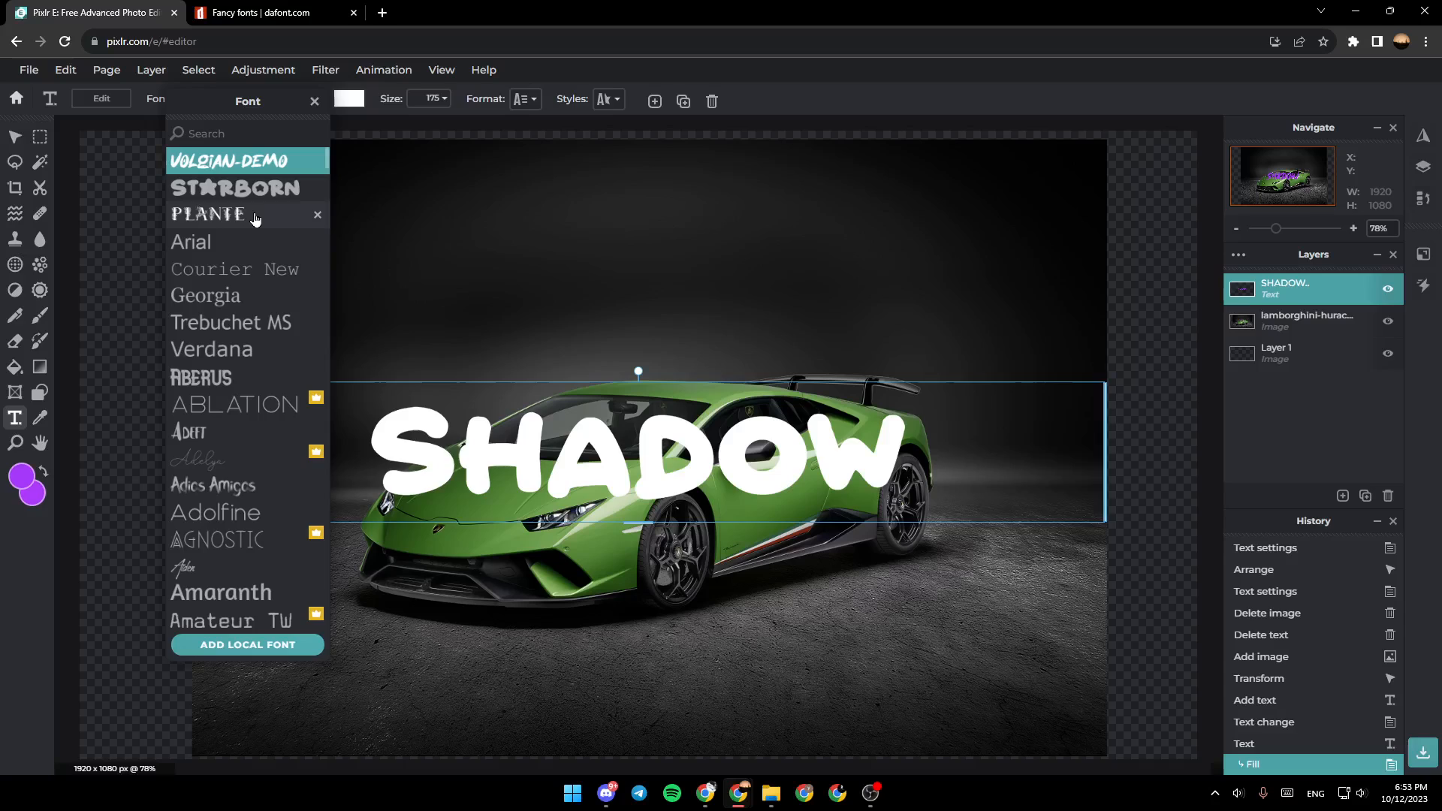
pyautogui.click(208, 213)
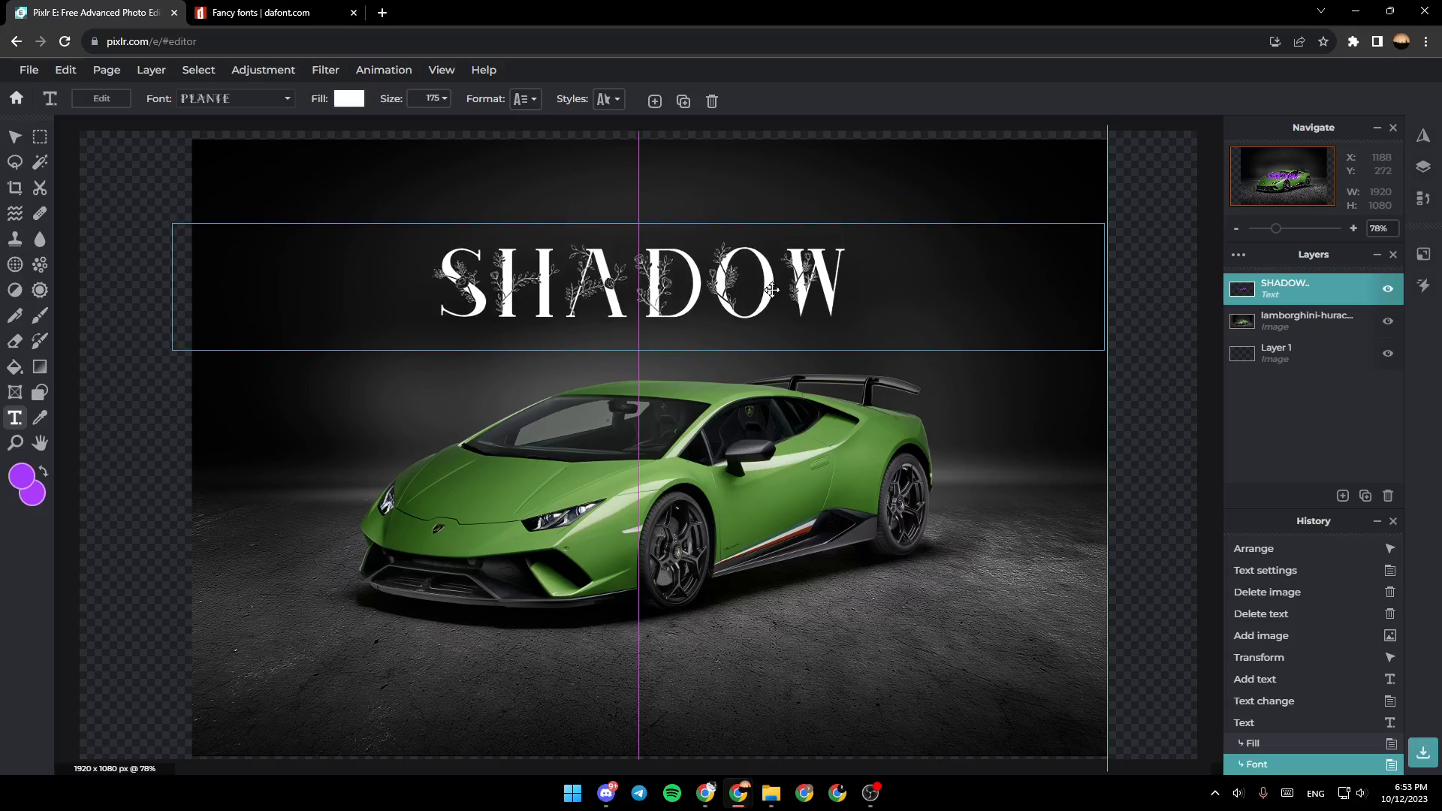
pyautogui.click(978, 421)
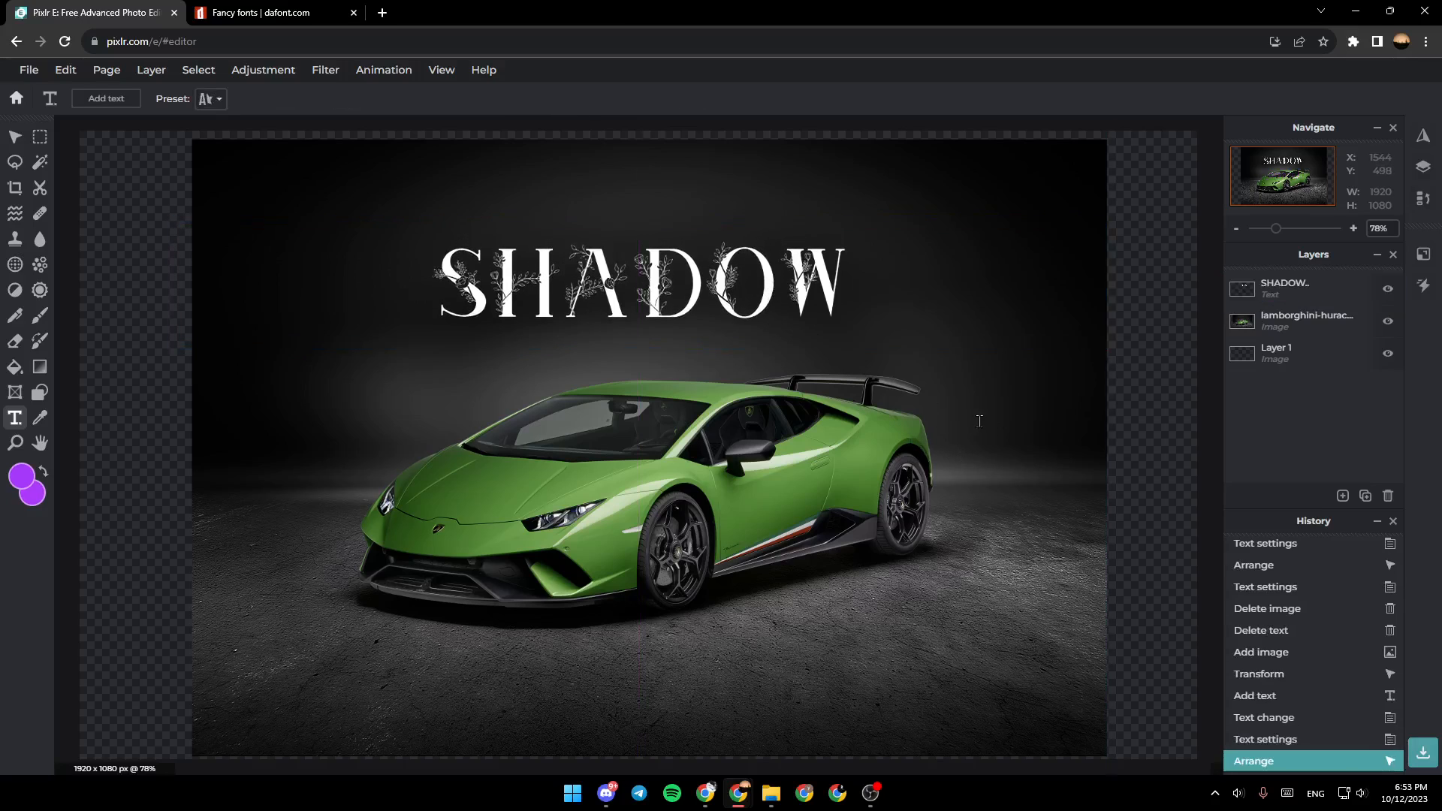
# - Enlarge the SHADOW text to size 200 and bring up its style options
pyautogui.click(637, 283)
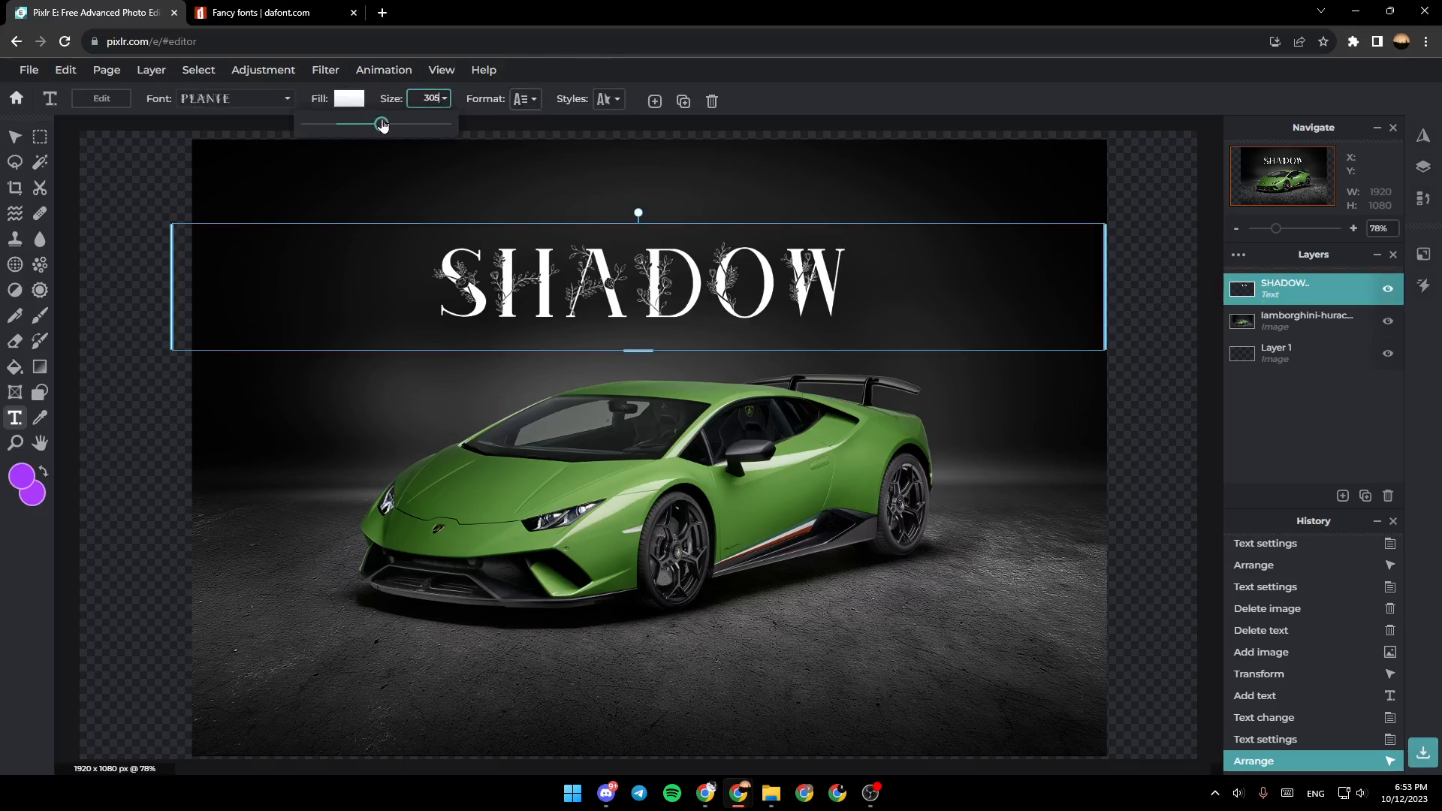
pyautogui.click(523, 99)
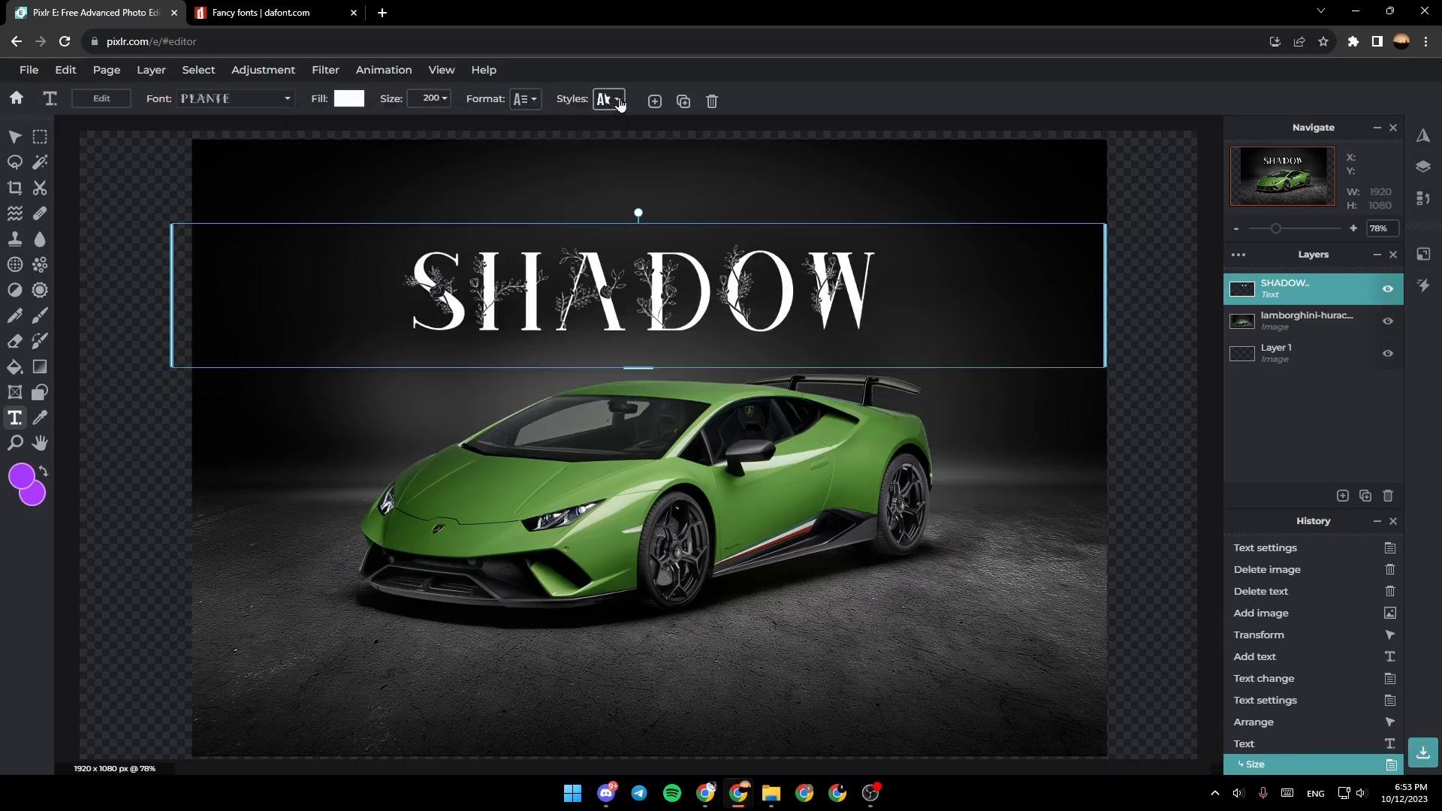
pyautogui.click(609, 101)
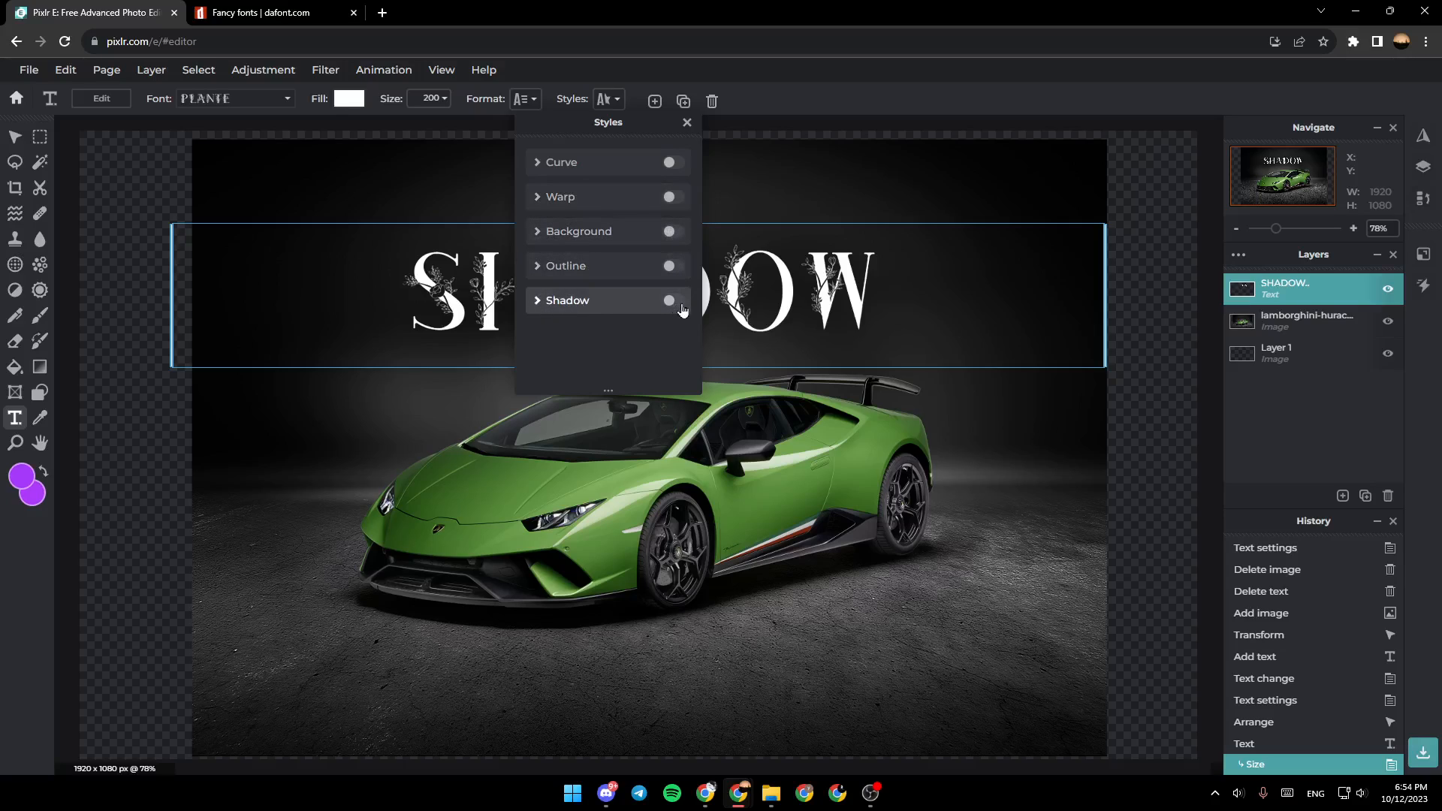
# - Give the text a pure white (#FFFFFF) drop shadow with blur lowered to 1
pyautogui.click(670, 300)
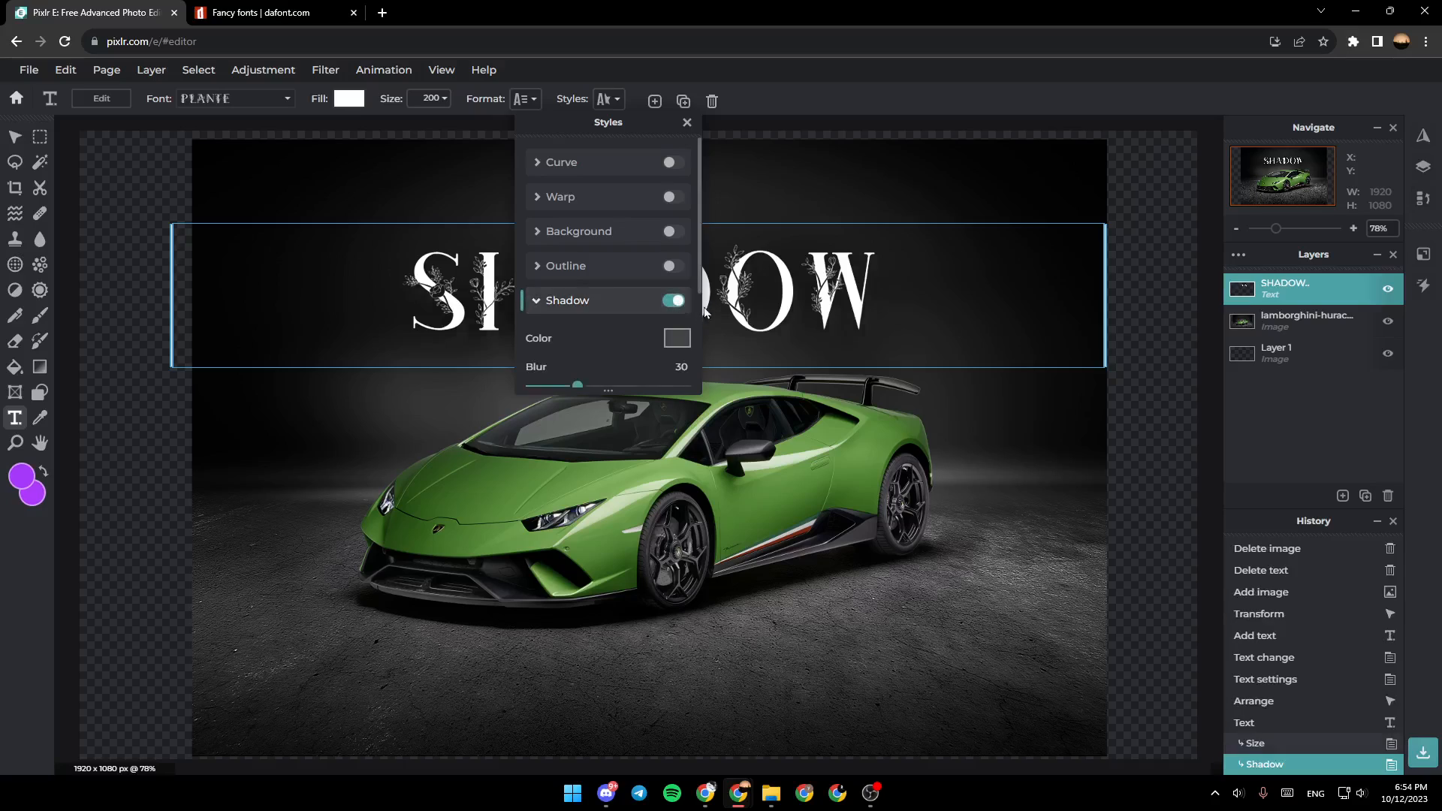
pyautogui.scroll(-3)
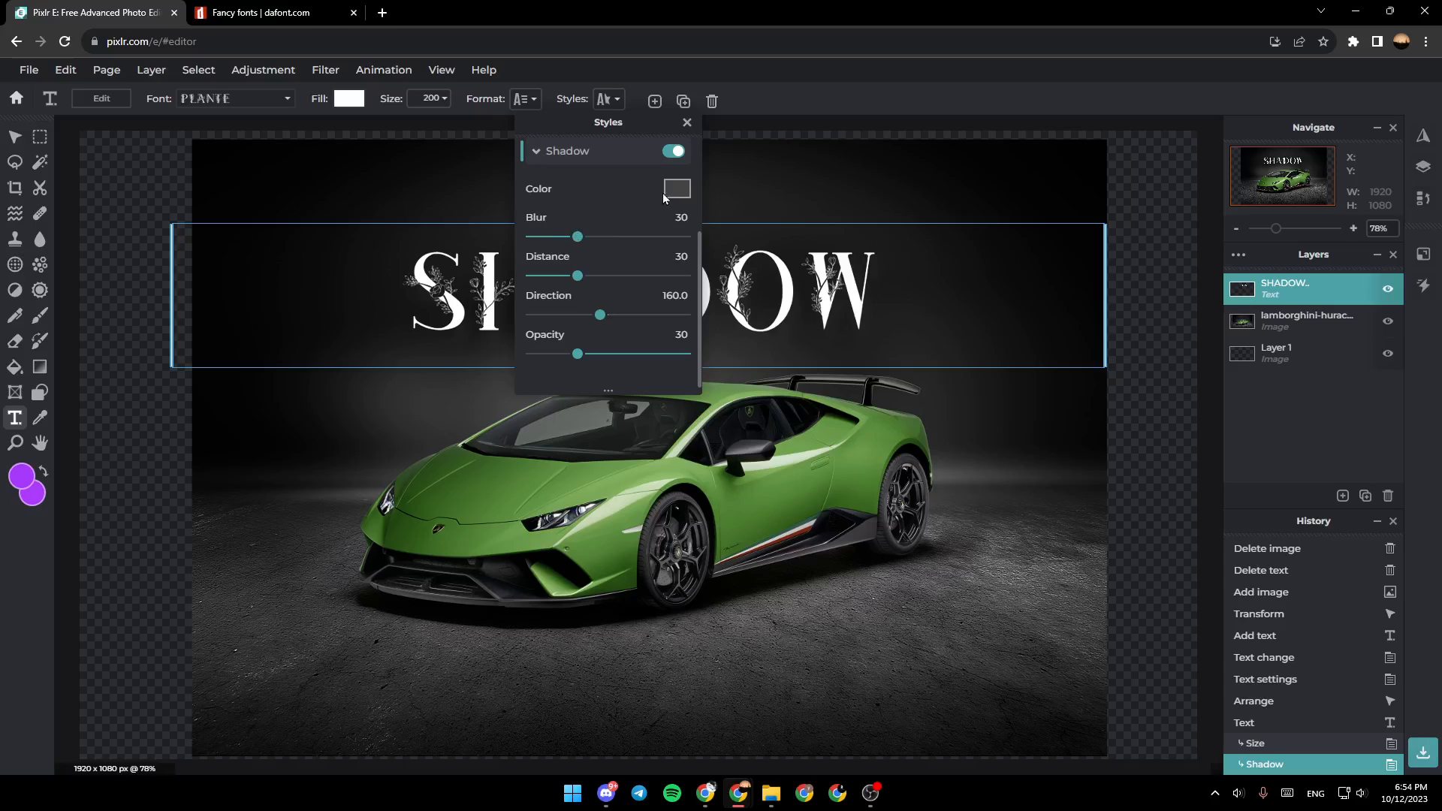
pyautogui.click(678, 189)
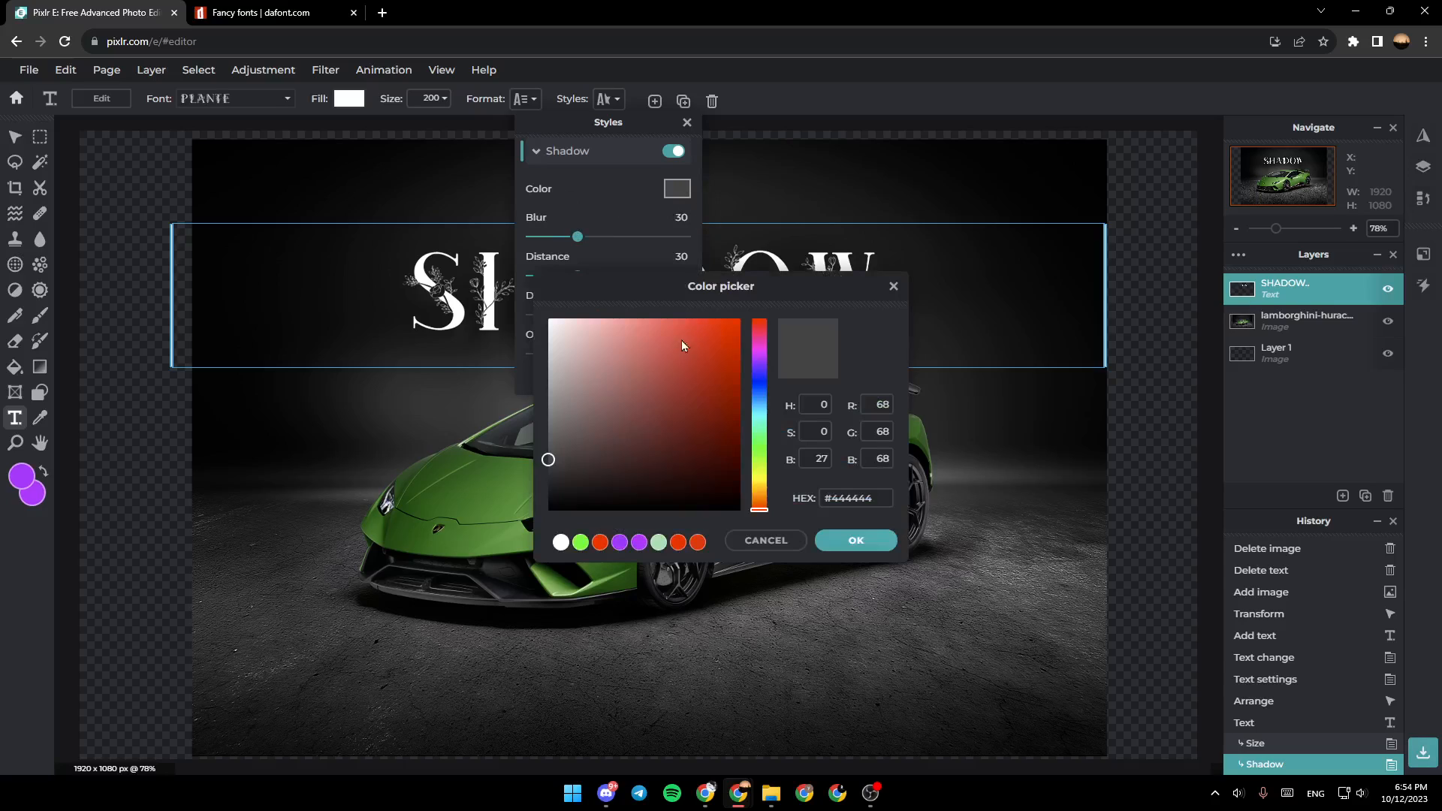
pyautogui.click(854, 539)
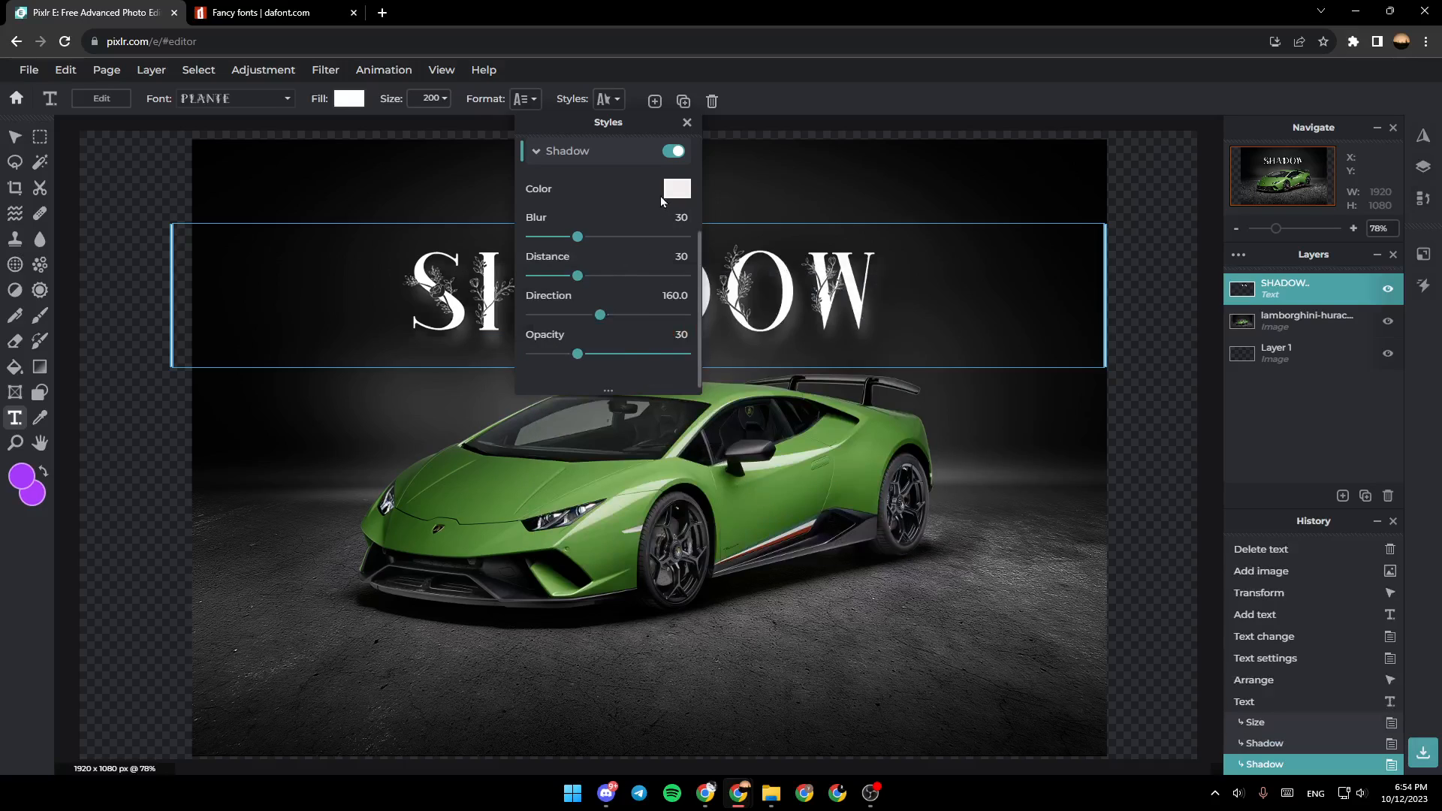
pyautogui.click(678, 190)
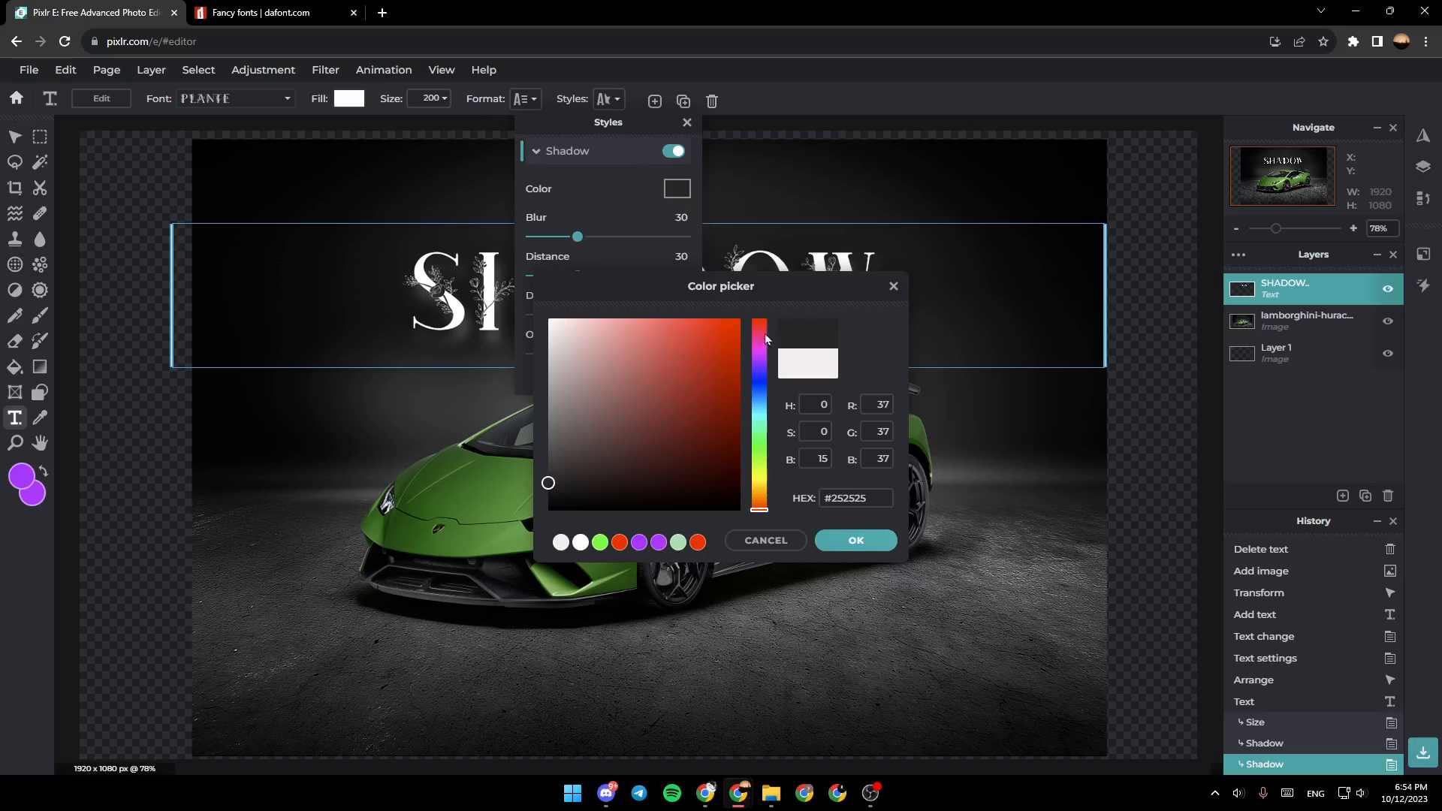
pyautogui.click(853, 539)
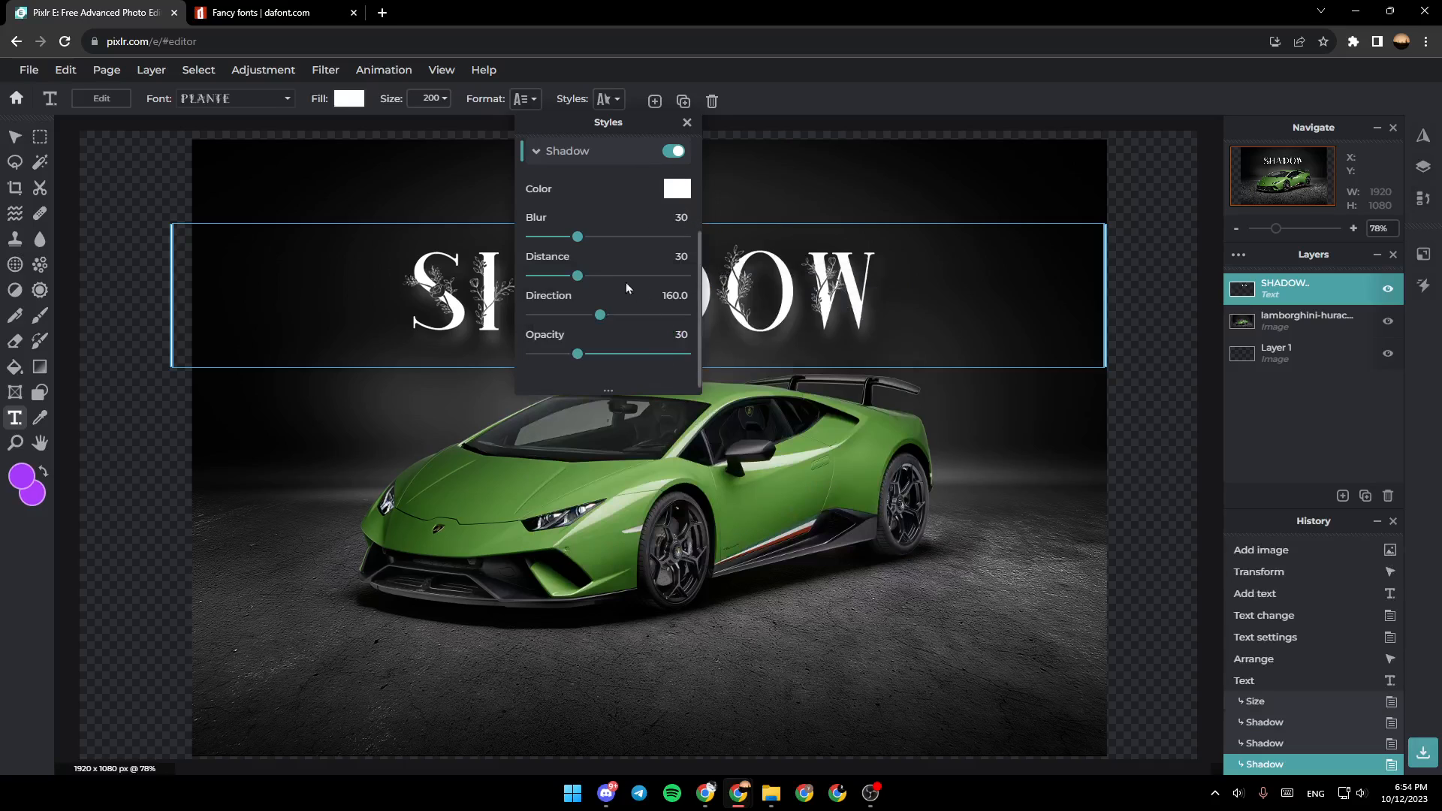
pyautogui.moveTo(577, 236); pyautogui.dragTo(533, 236)
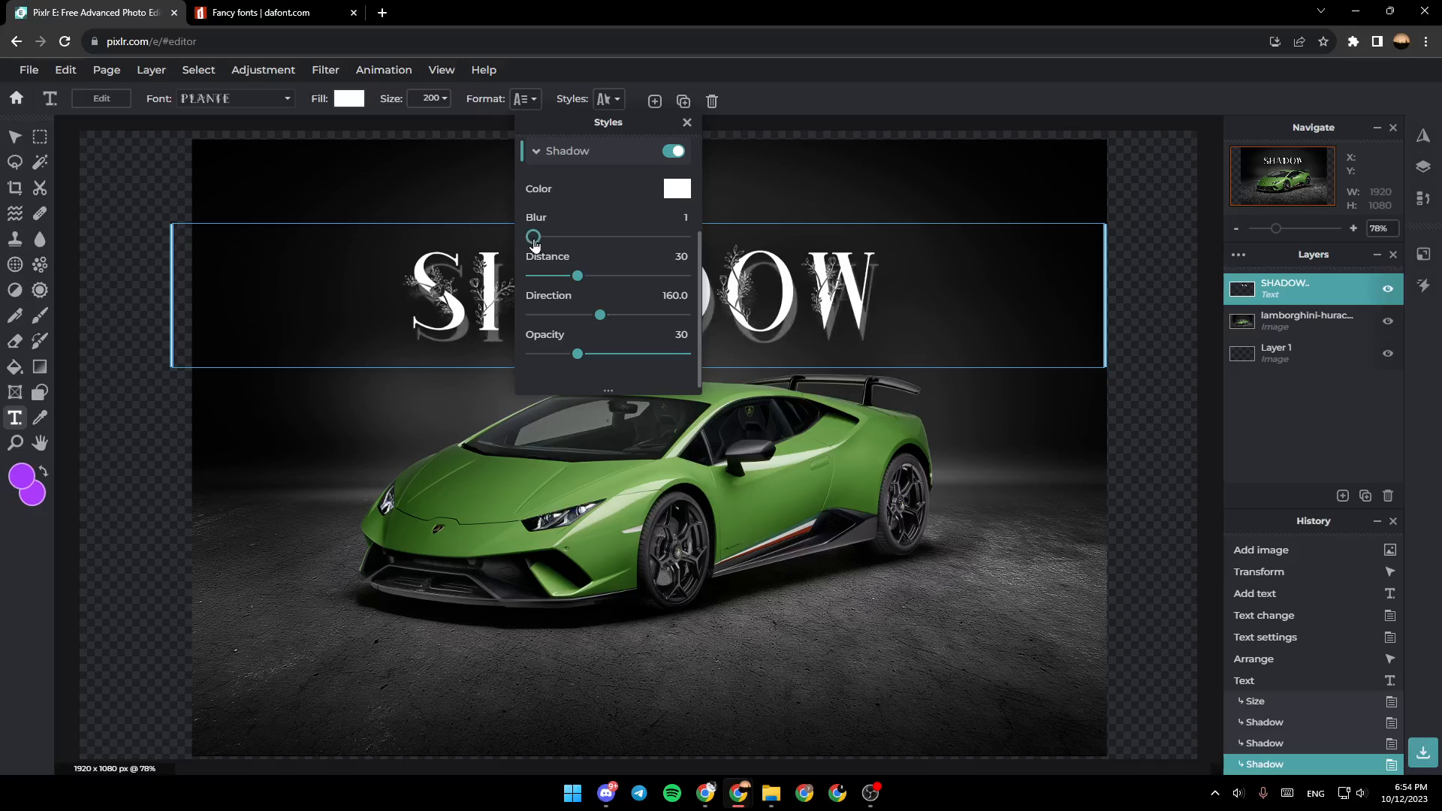
pyautogui.moveTo(533, 236); pyautogui.dragTo(547, 236)
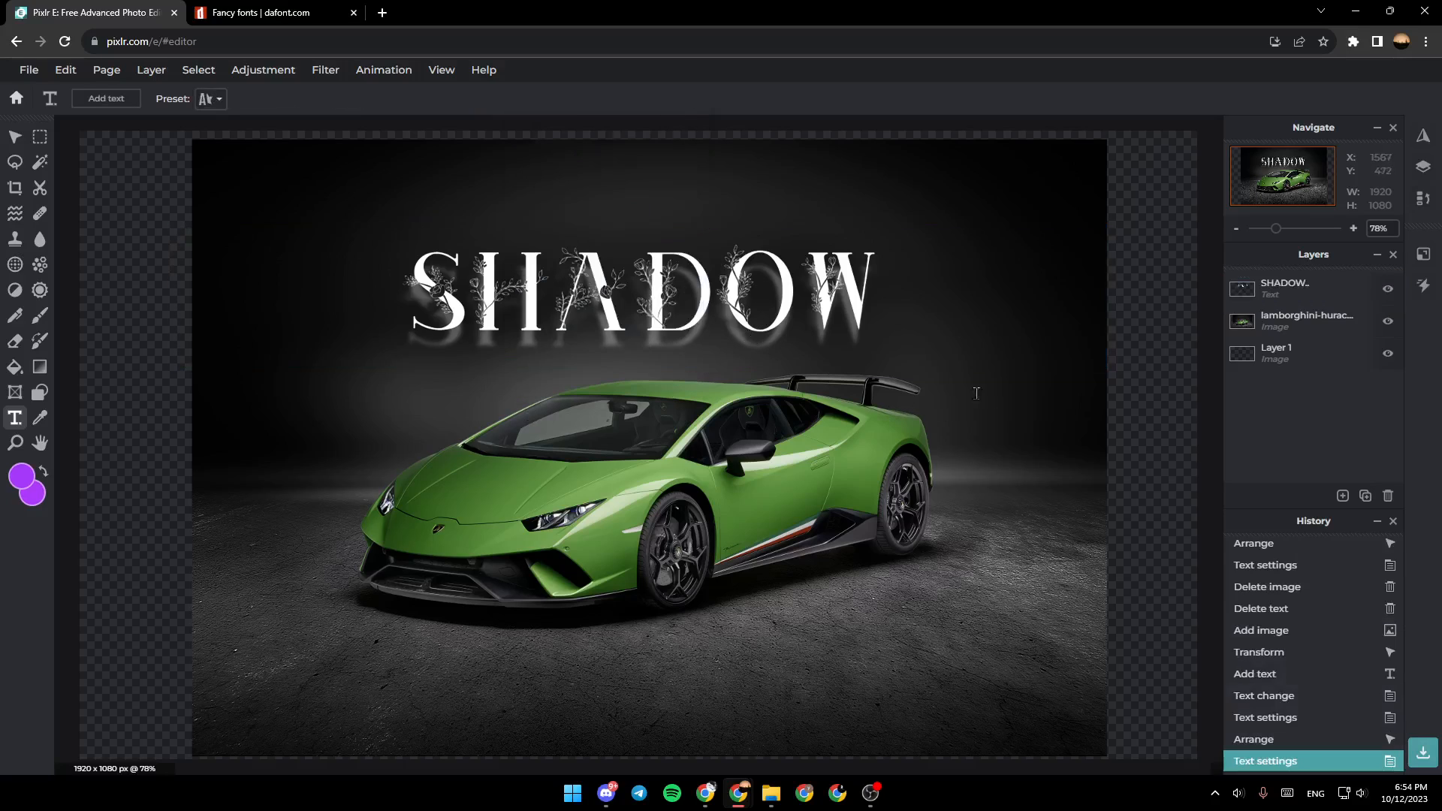
# - Close the style options, leaving the white-shadowed title above the car
pyautogui.click(577, 293)
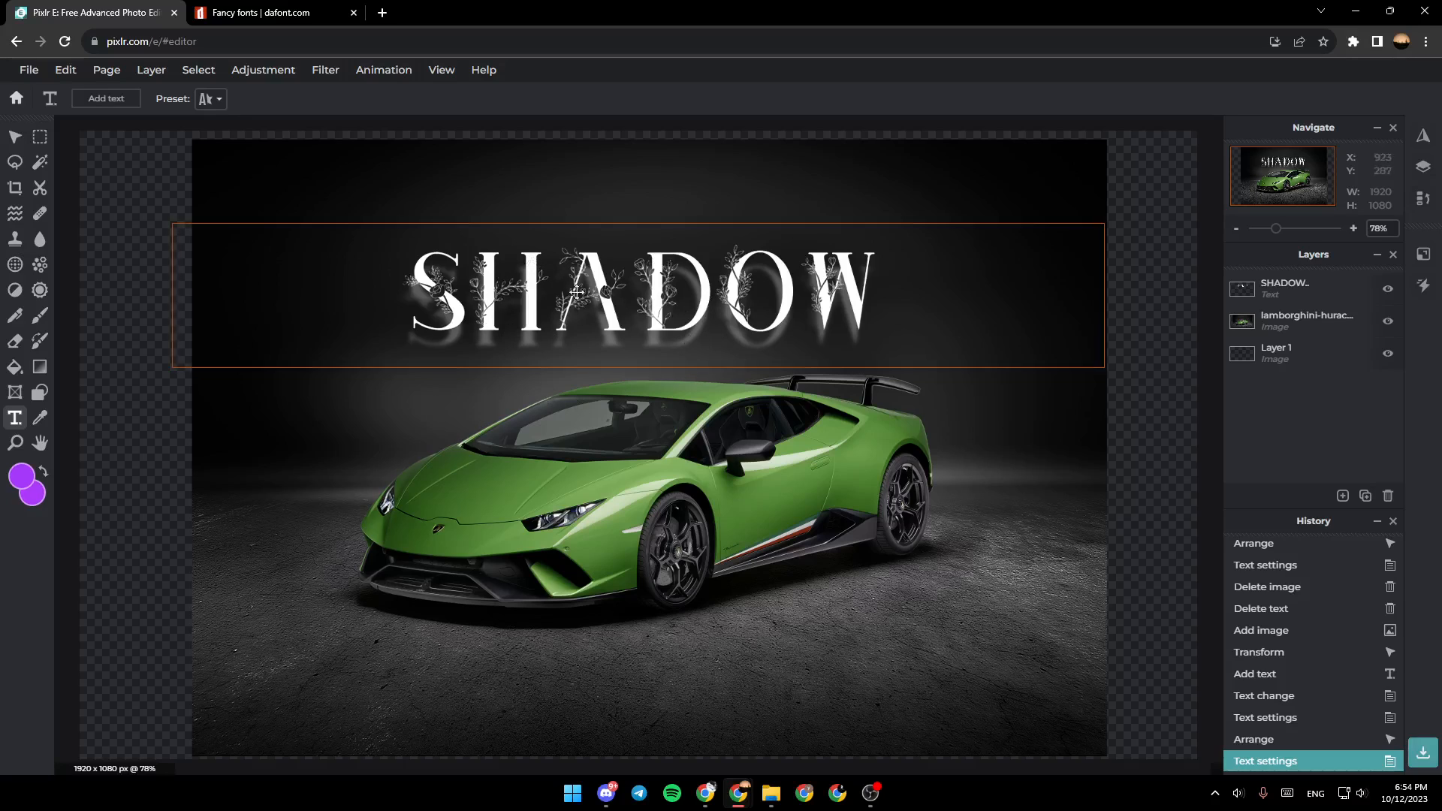